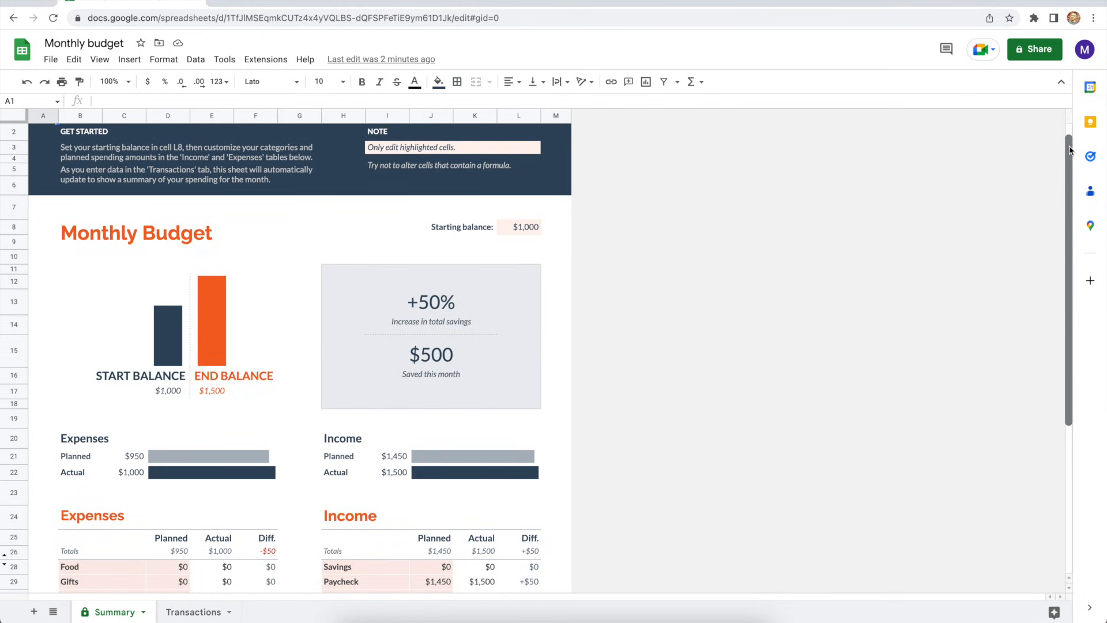
Start a new spreadsheet from the Monthly budget template in the Template gallery.
scroll(down, 3)
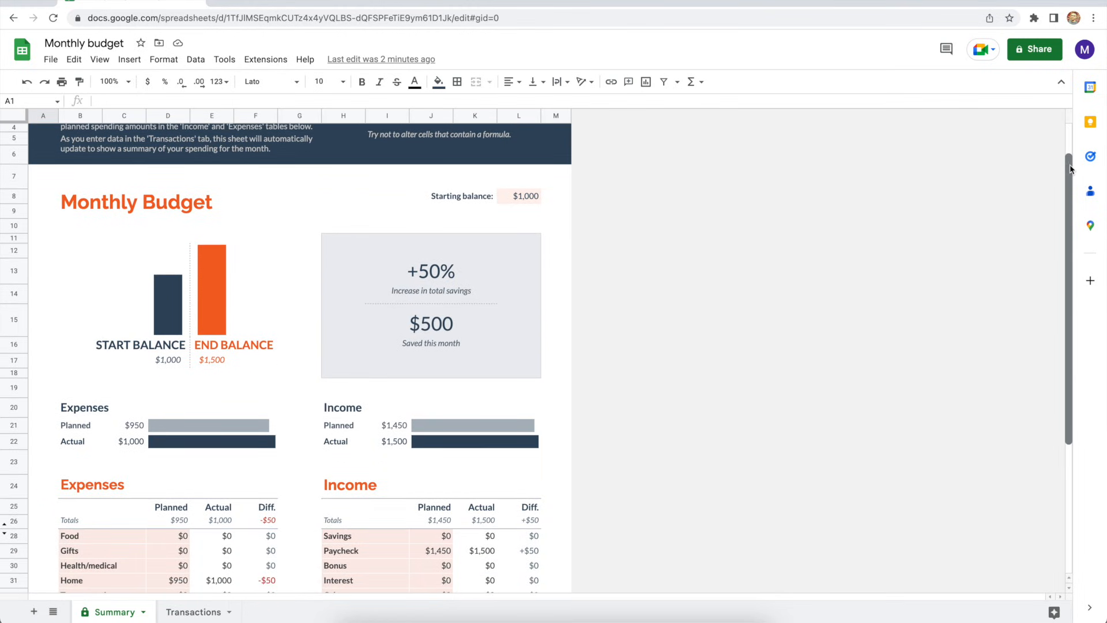
scroll(down, 3)
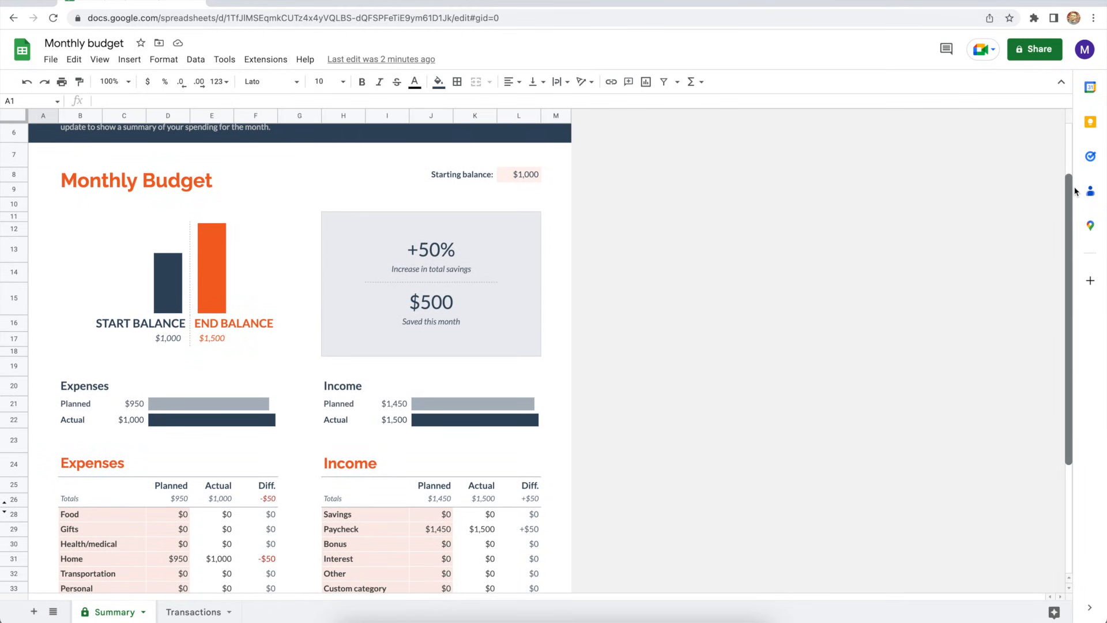
scroll(down, 3)
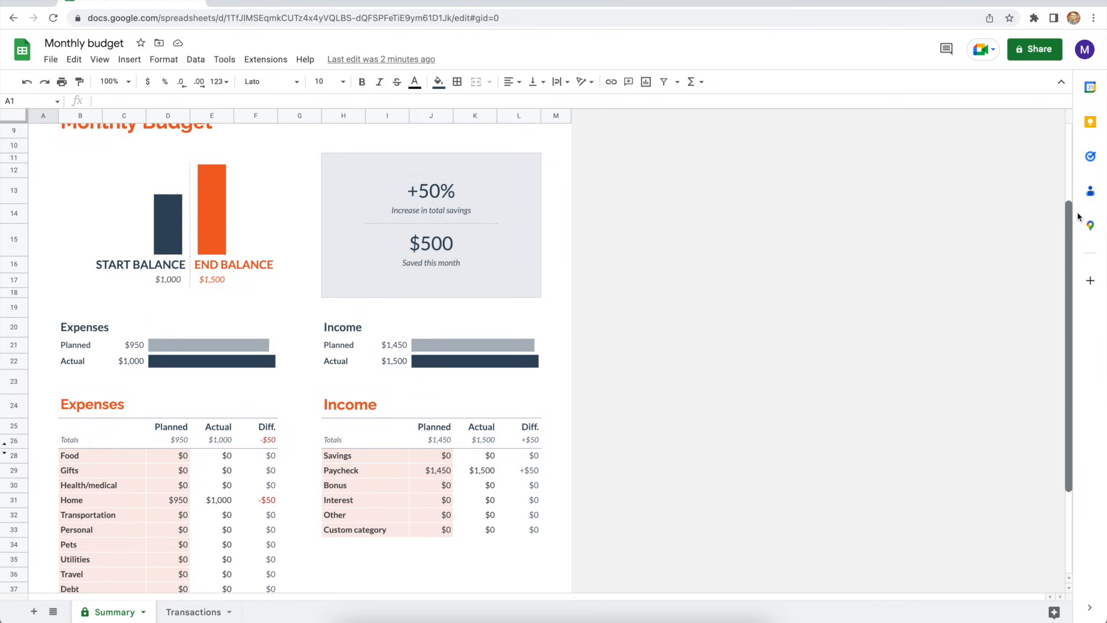
scroll(down, 3)
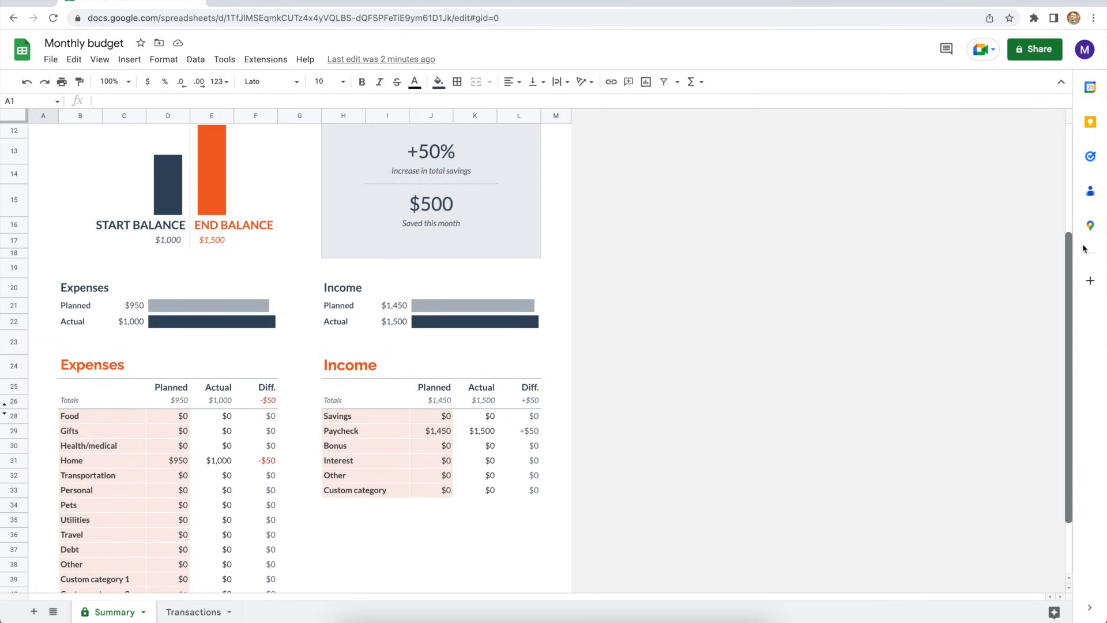
scroll(down, 3)
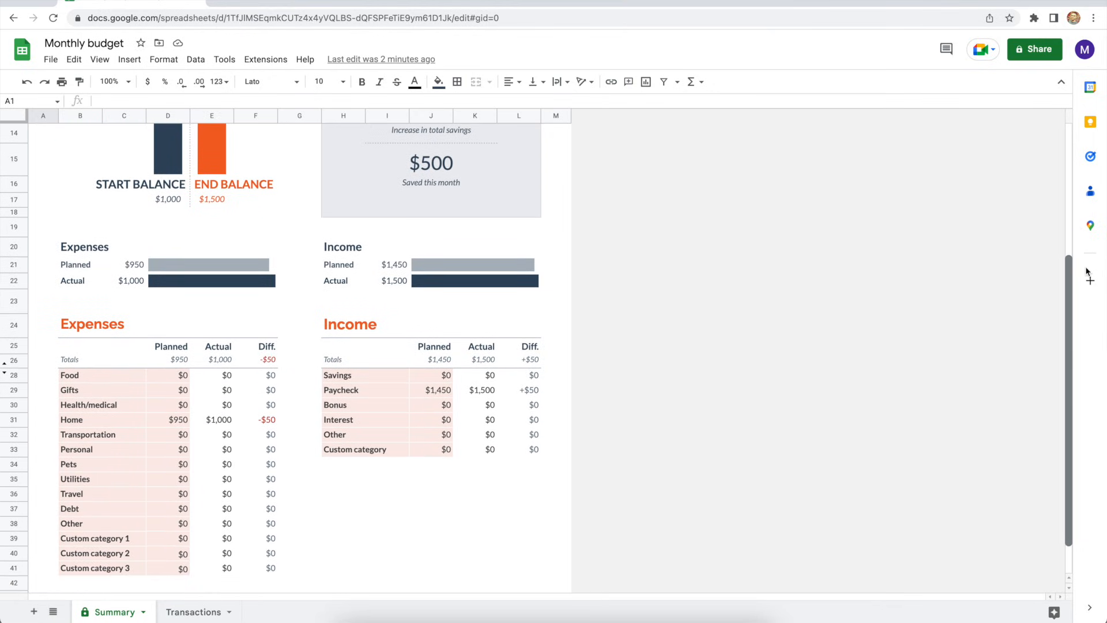
scroll(down, 3)
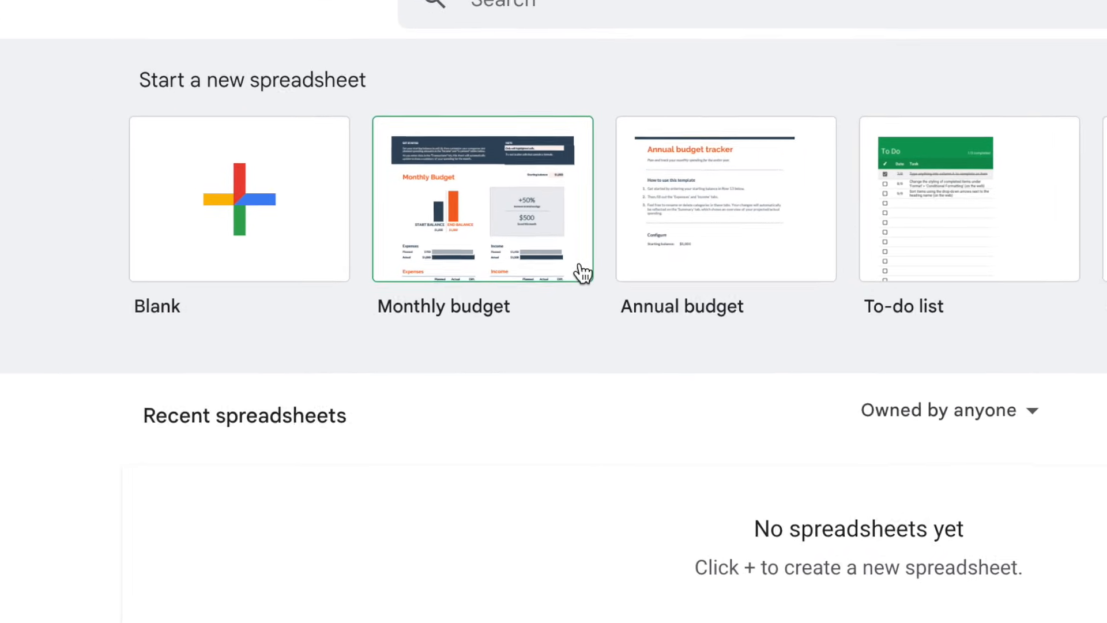
scroll(up, 3)
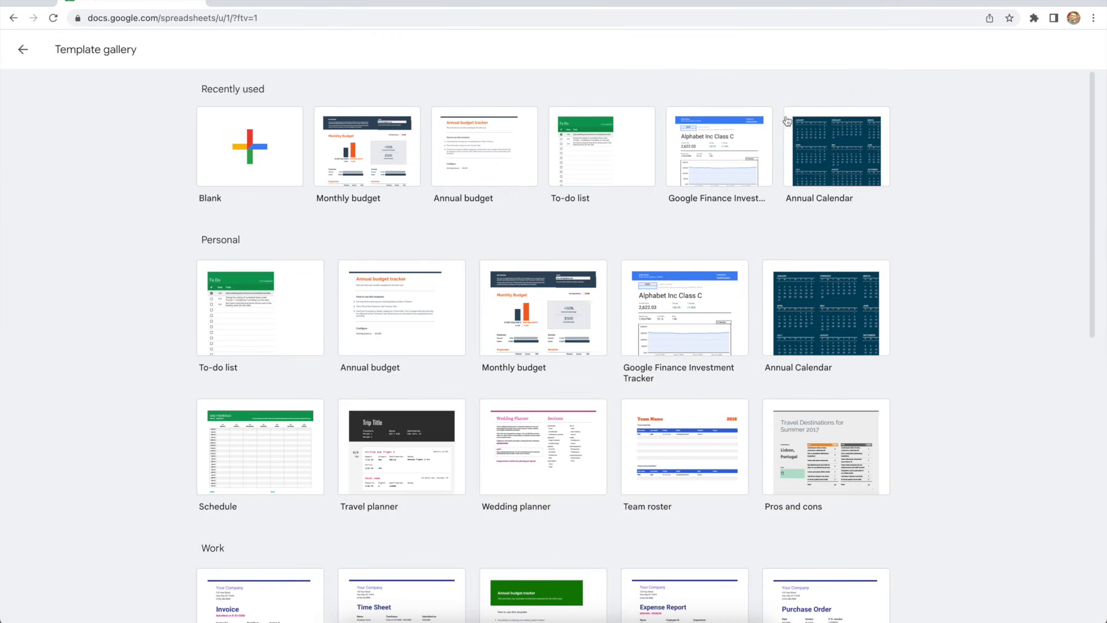
mouse_move(593, 313)
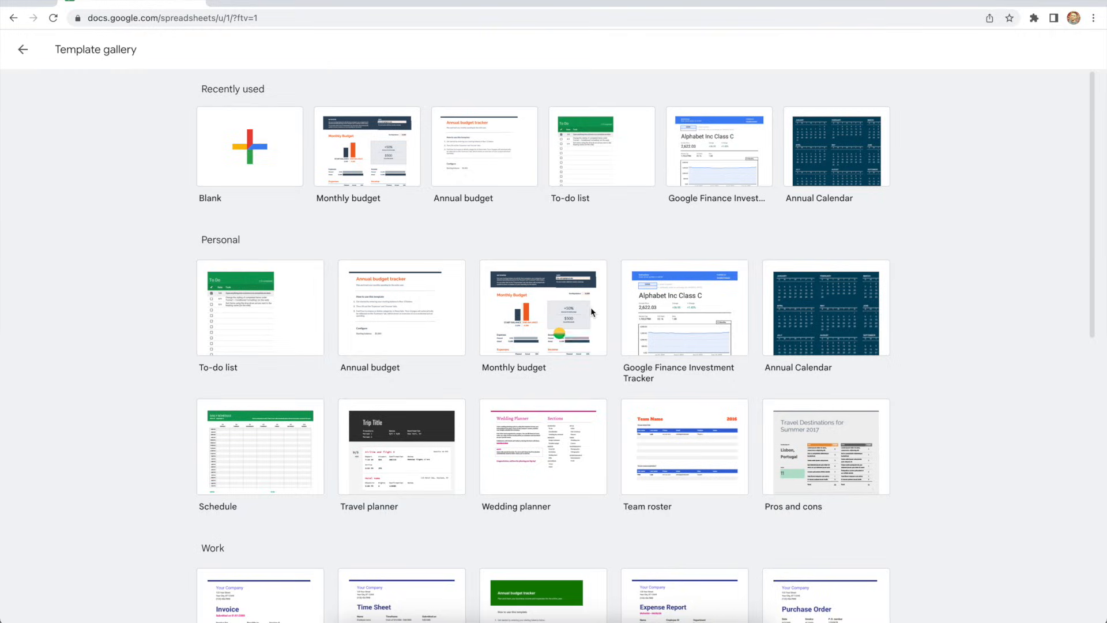
click(542, 308)
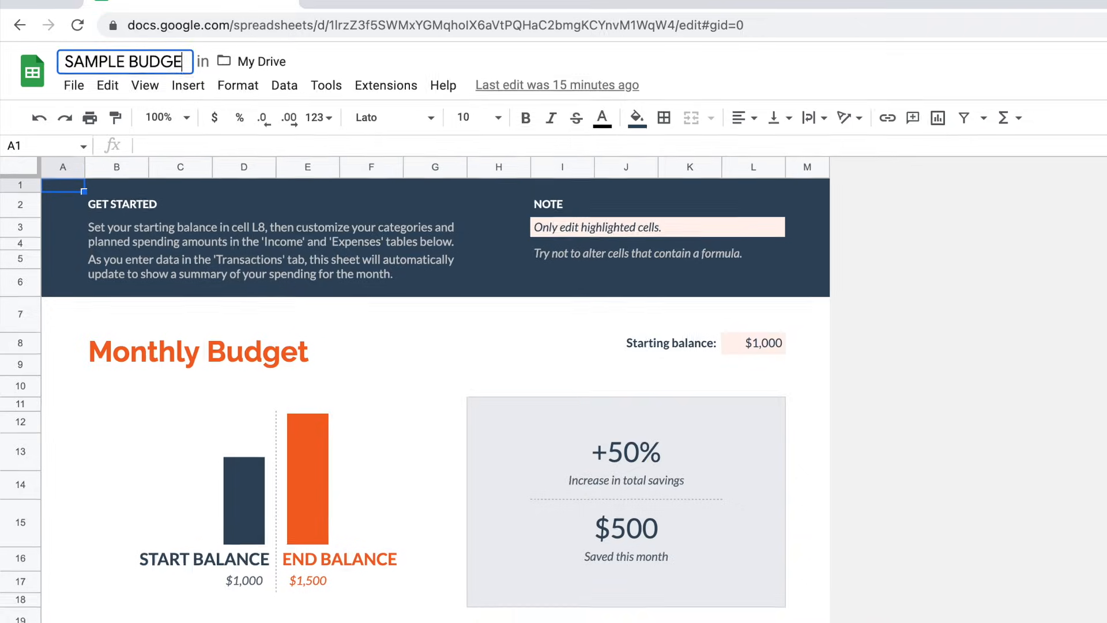
Title the spreadsheet 'SAMPLE BUDGET TO COPY EVERY MONTH'.
text(TO CO)
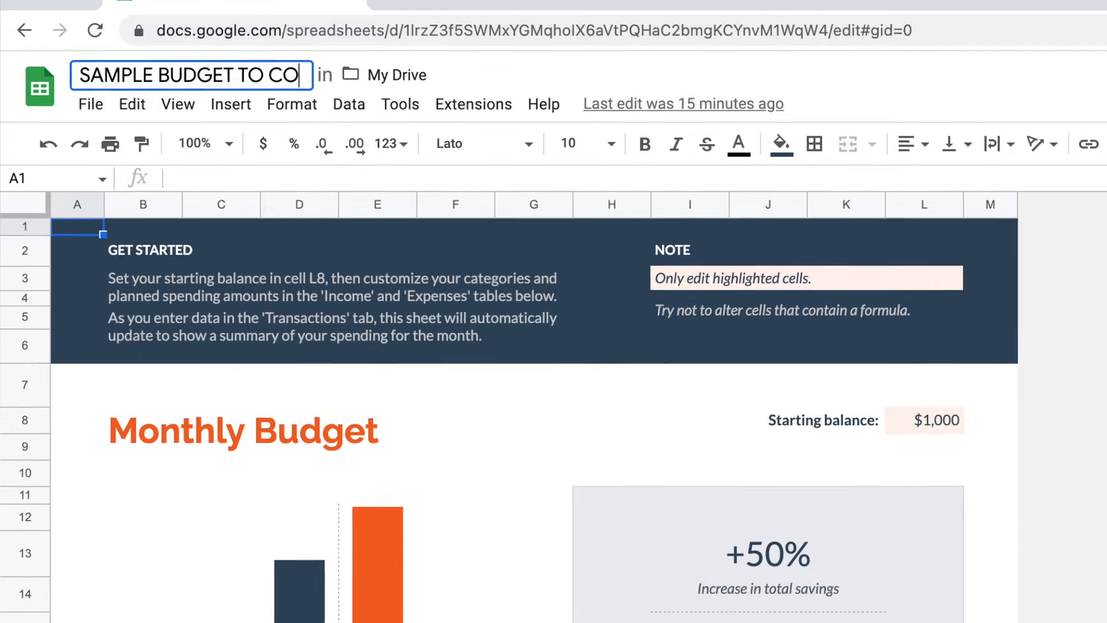
text(PY EVER)
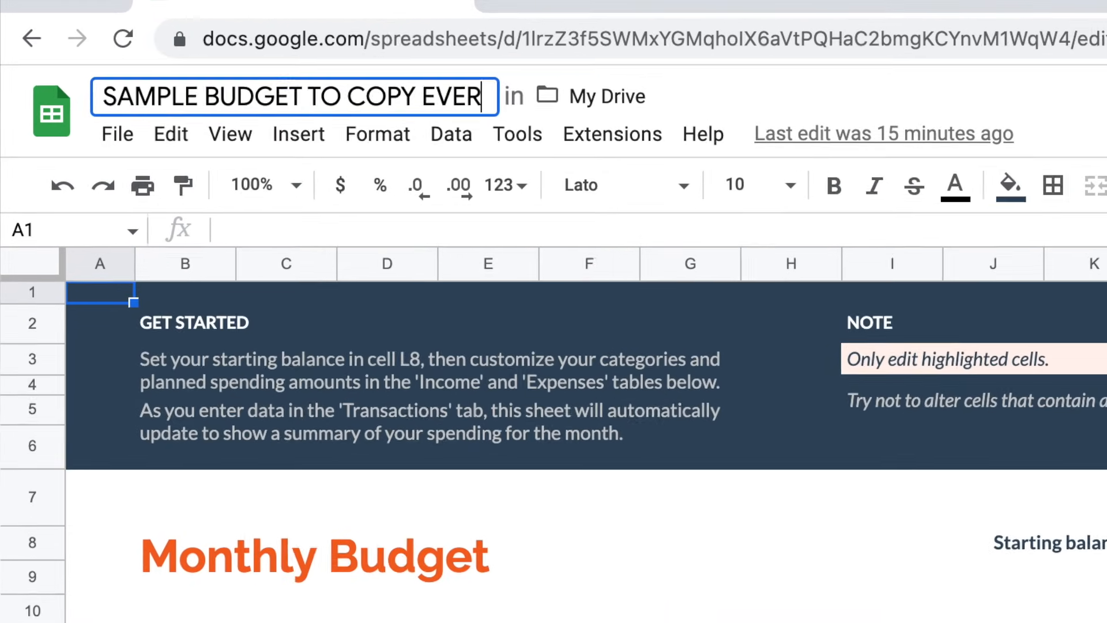
text(Y MONTH)
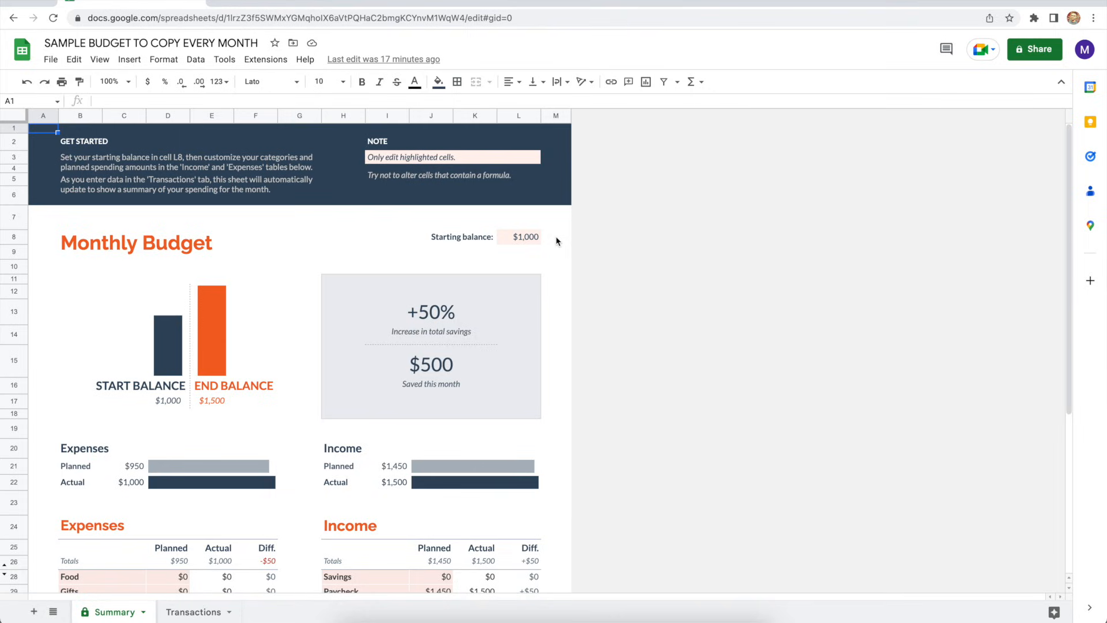
mouse_move(200, 611)
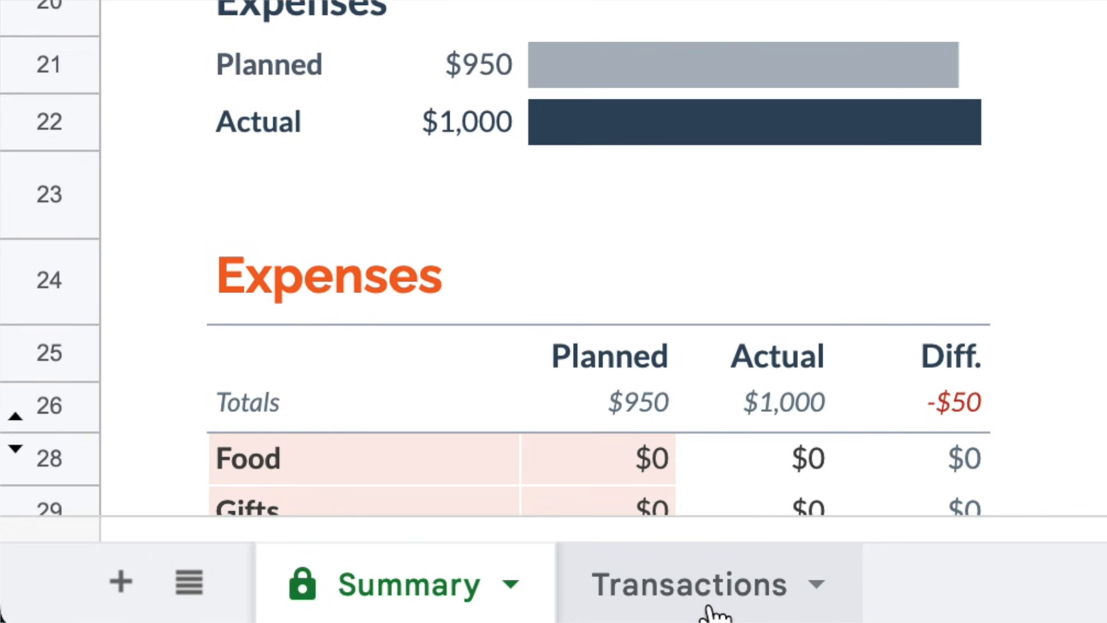
Clear the sample Rent and Paycheck entries from row 5 of the Transactions sheet.
click(689, 584)
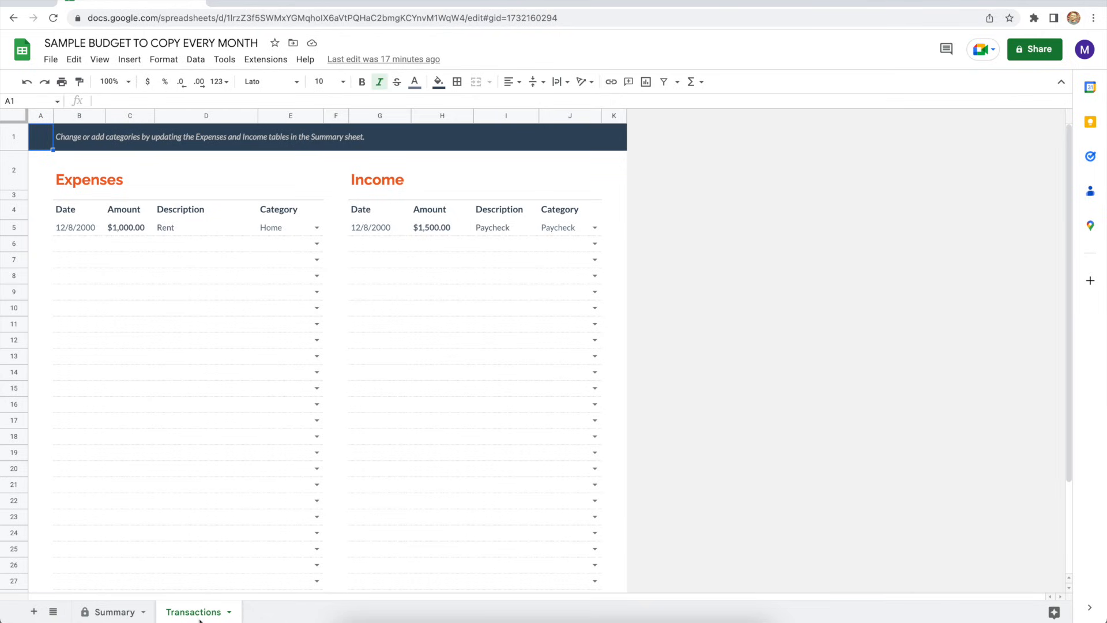
mouse_move(81, 398)
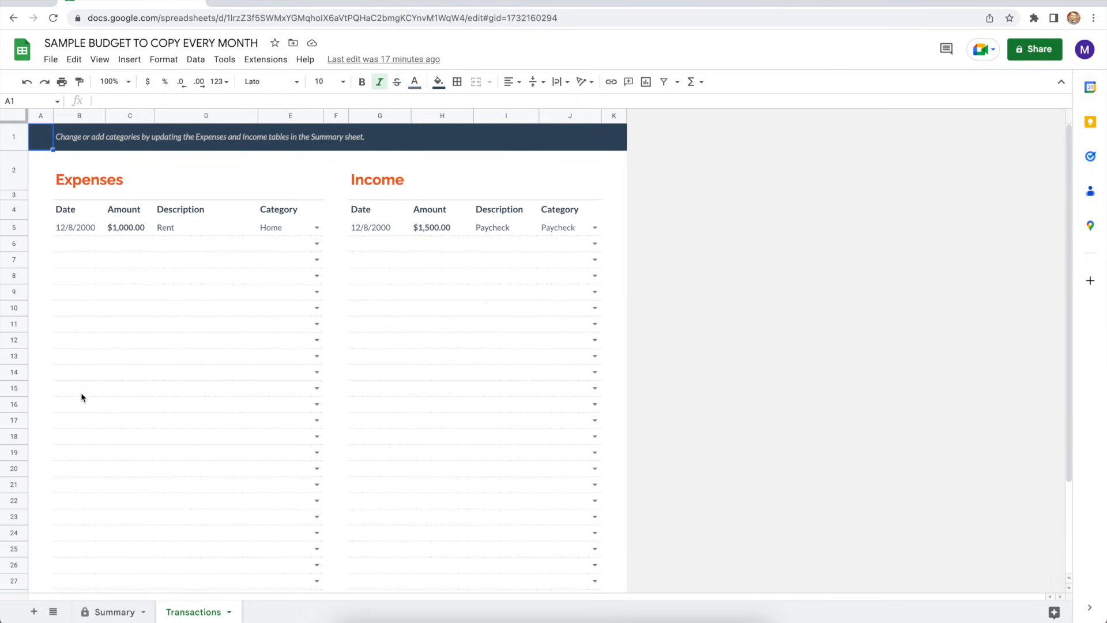
click(12, 227)
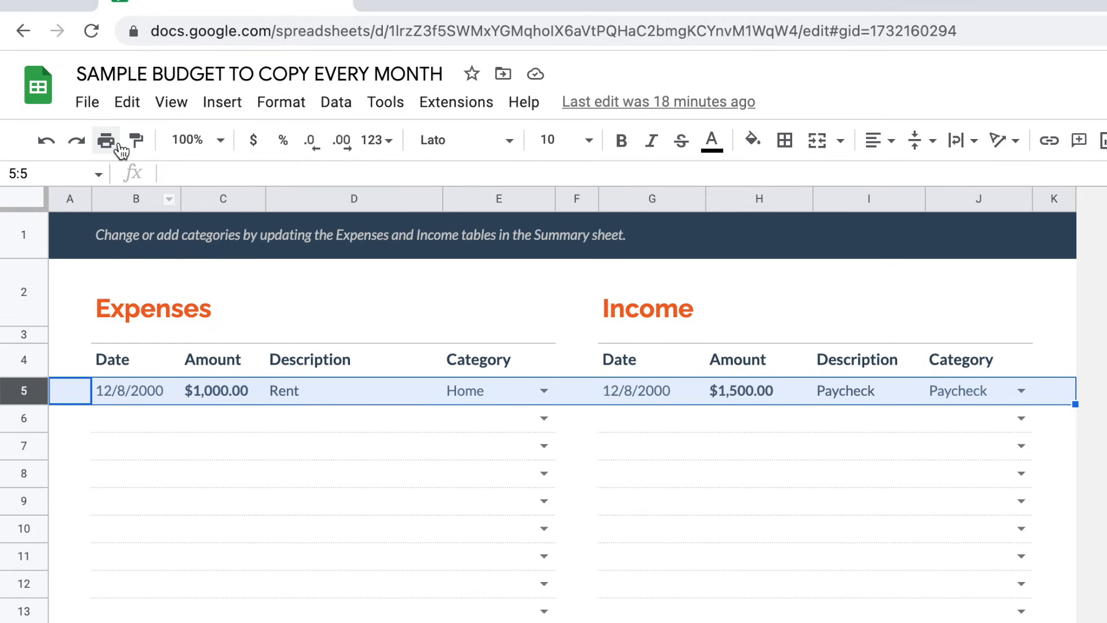
click(127, 101)
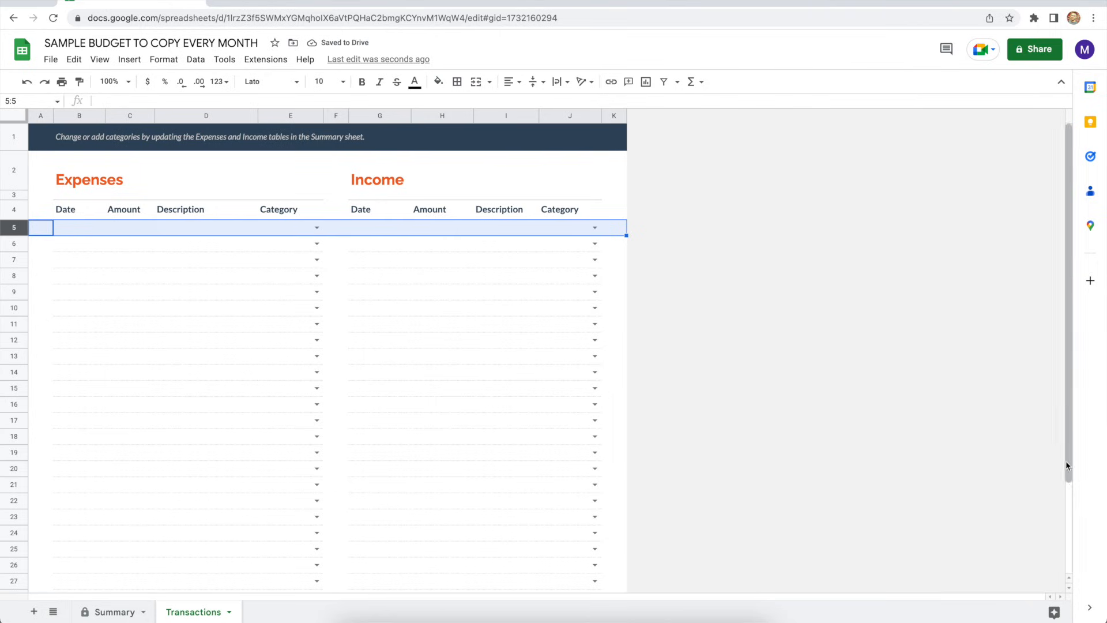
Append 1000 more rows to the bottom of the Transactions sheet.
scroll(down, 3)
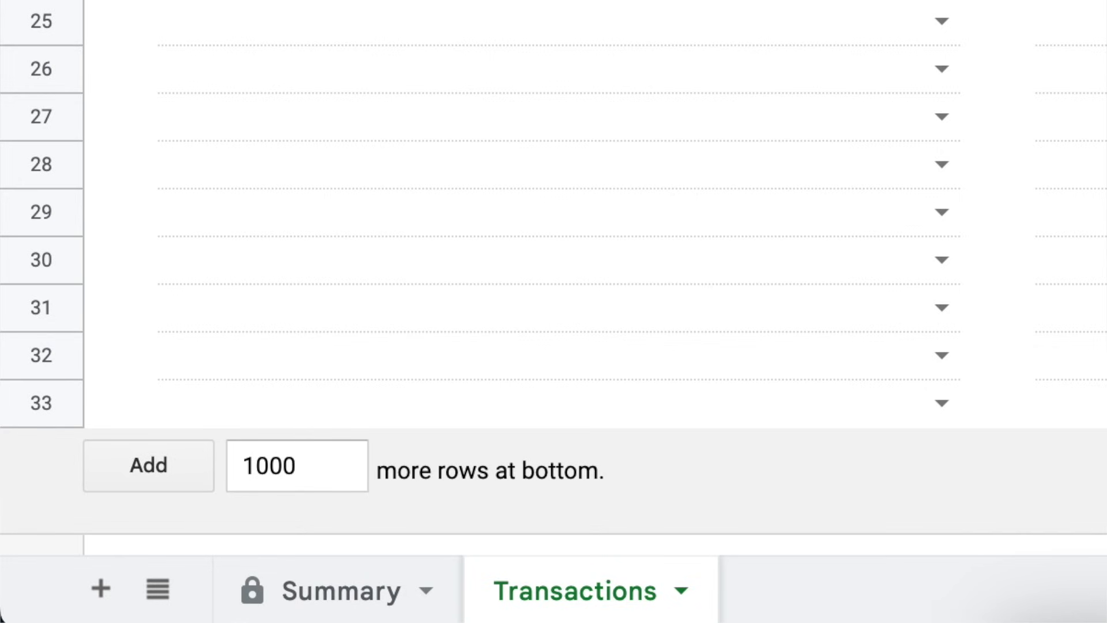
click(121, 403)
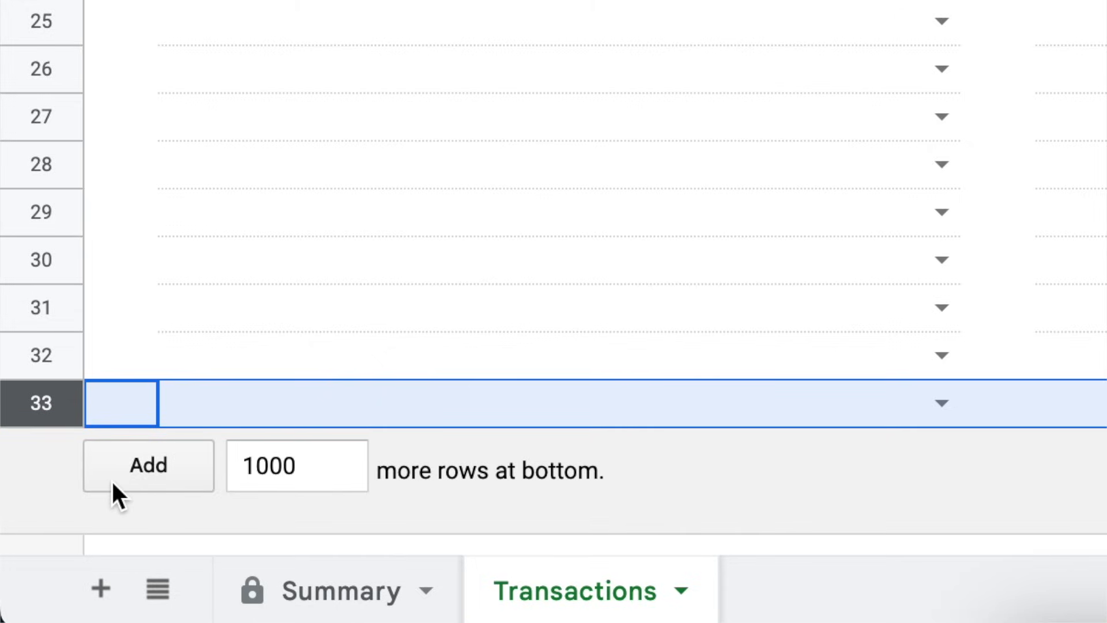
click(148, 465)
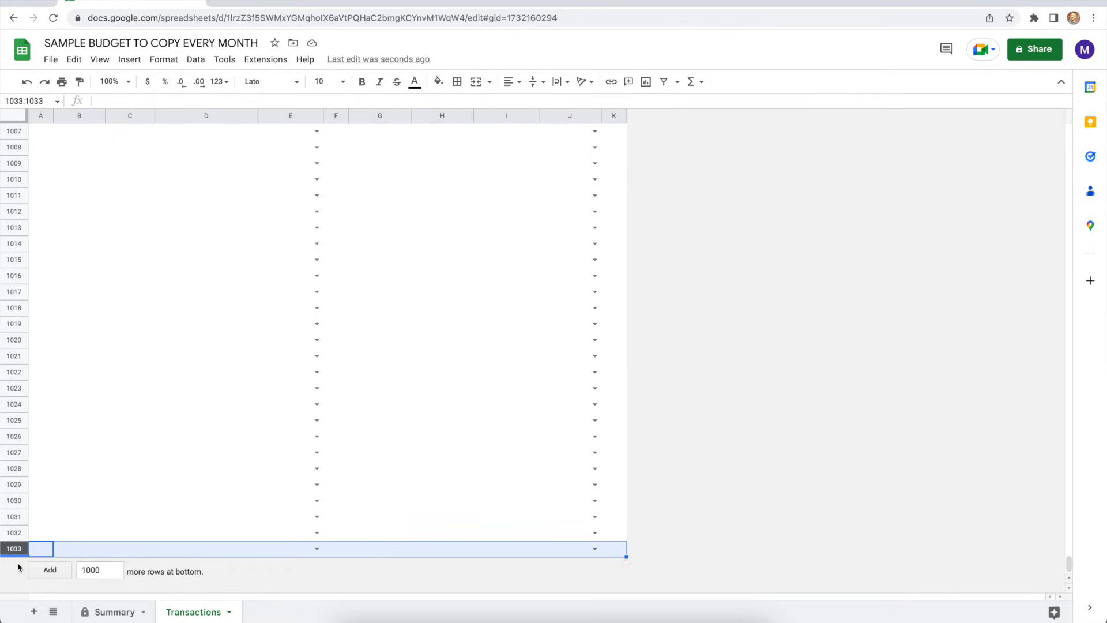
Set the Summary sheet's starting balance in L8 to 0.
click(116, 611)
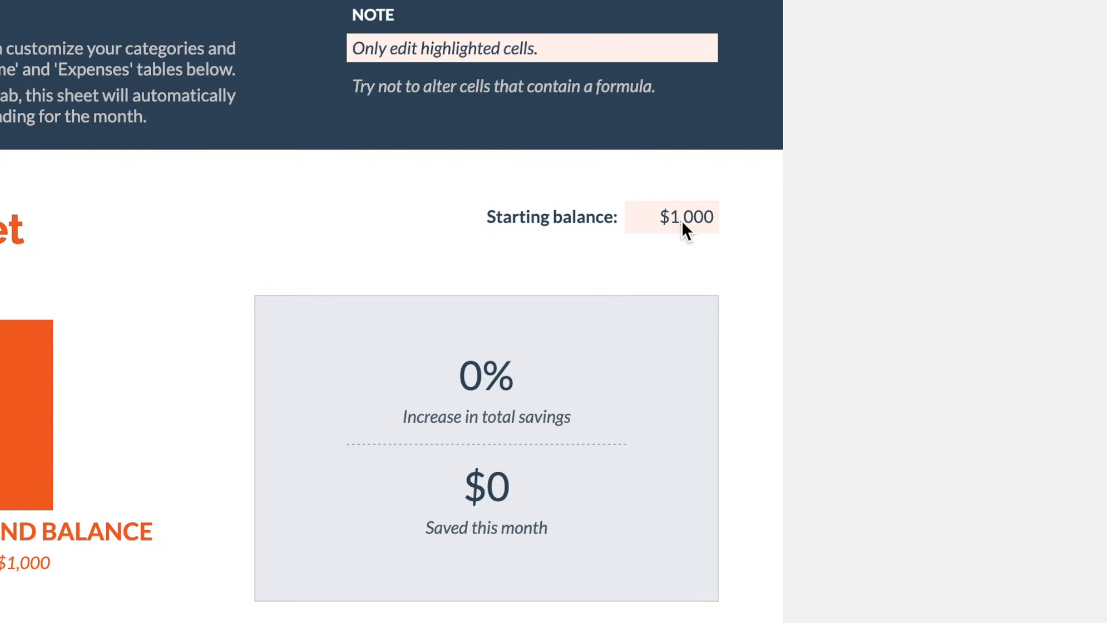
click(672, 217)
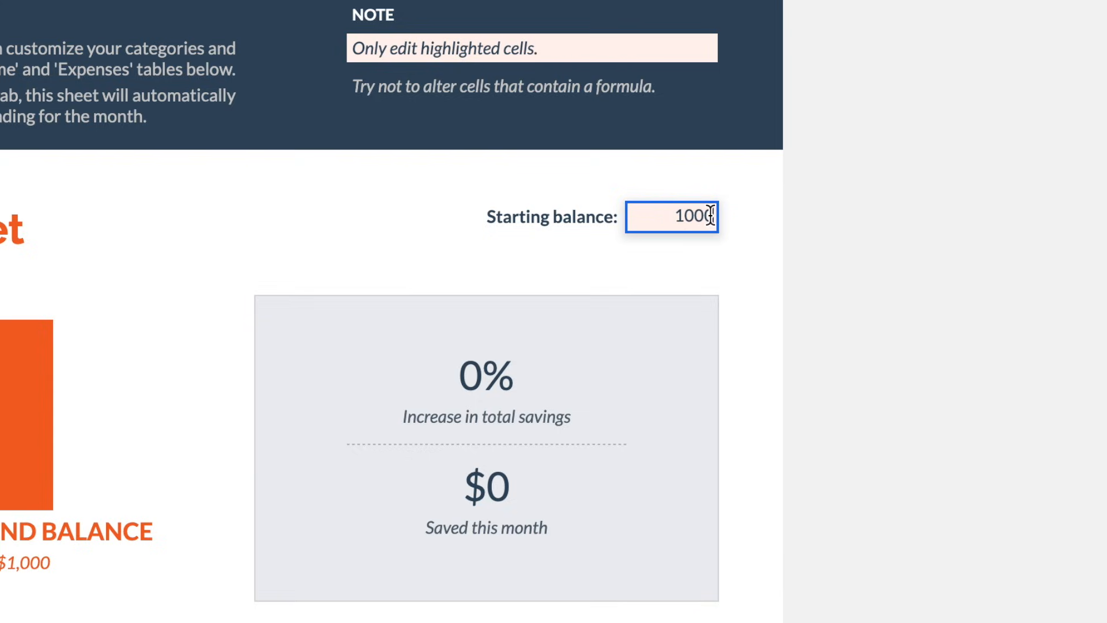
text(0)
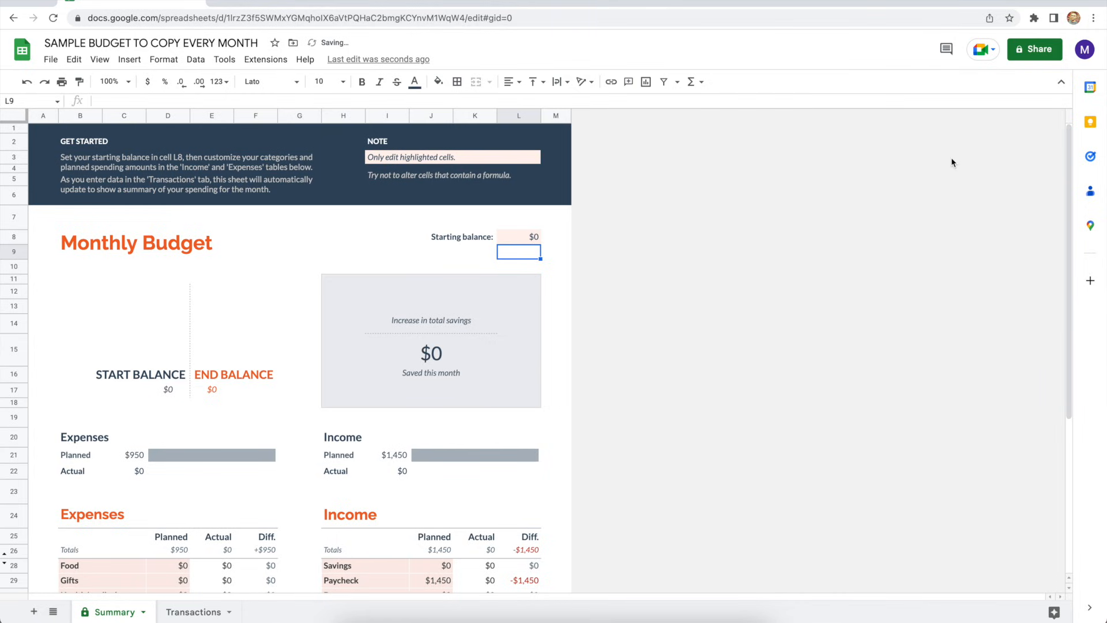
Set the Home planned expense in the Expenses table to 0.
scroll(down, 3)
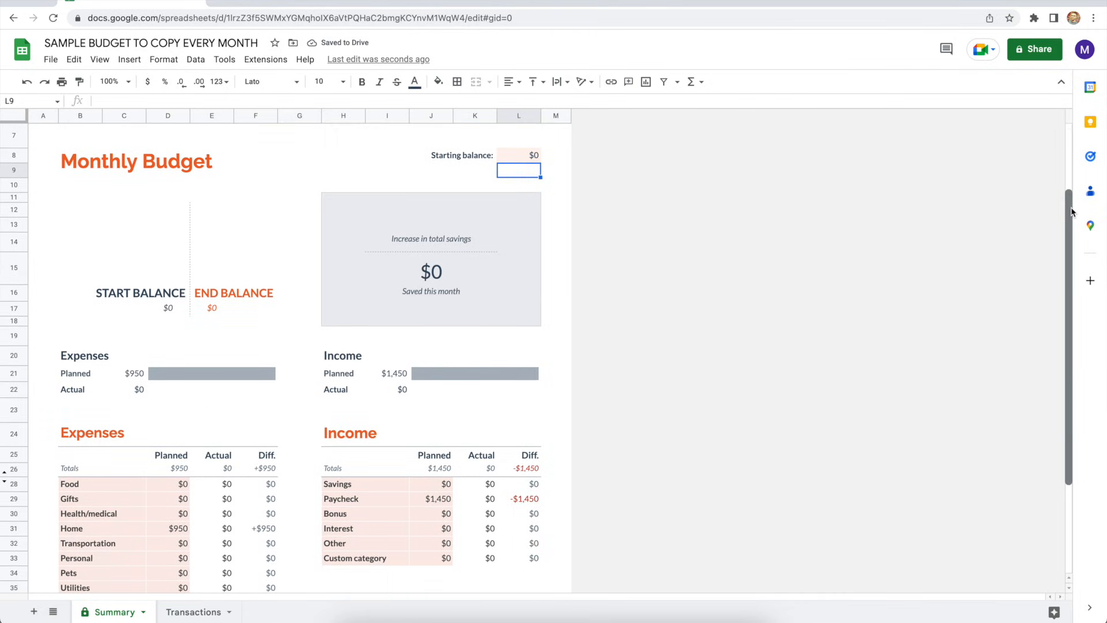
scroll(down, 3)
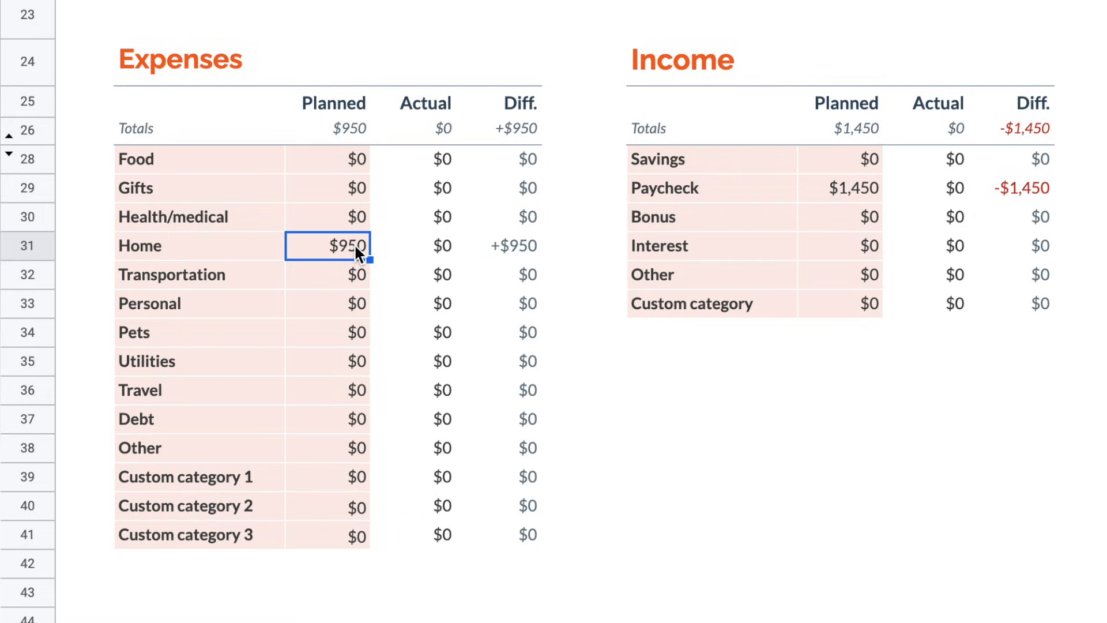
text(0)
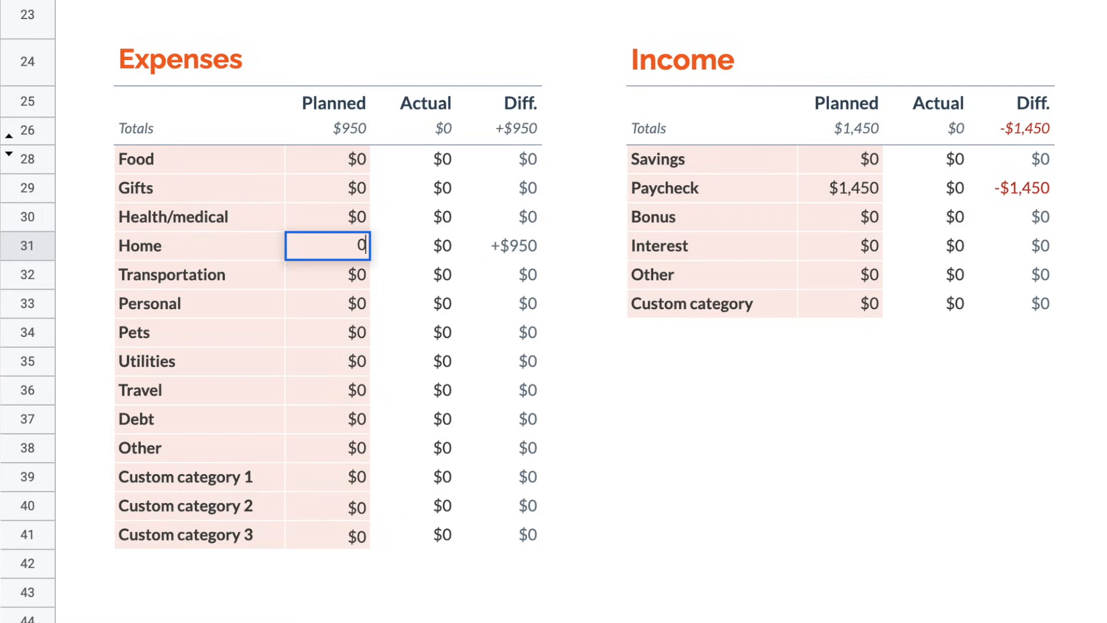
scroll(down, 3)
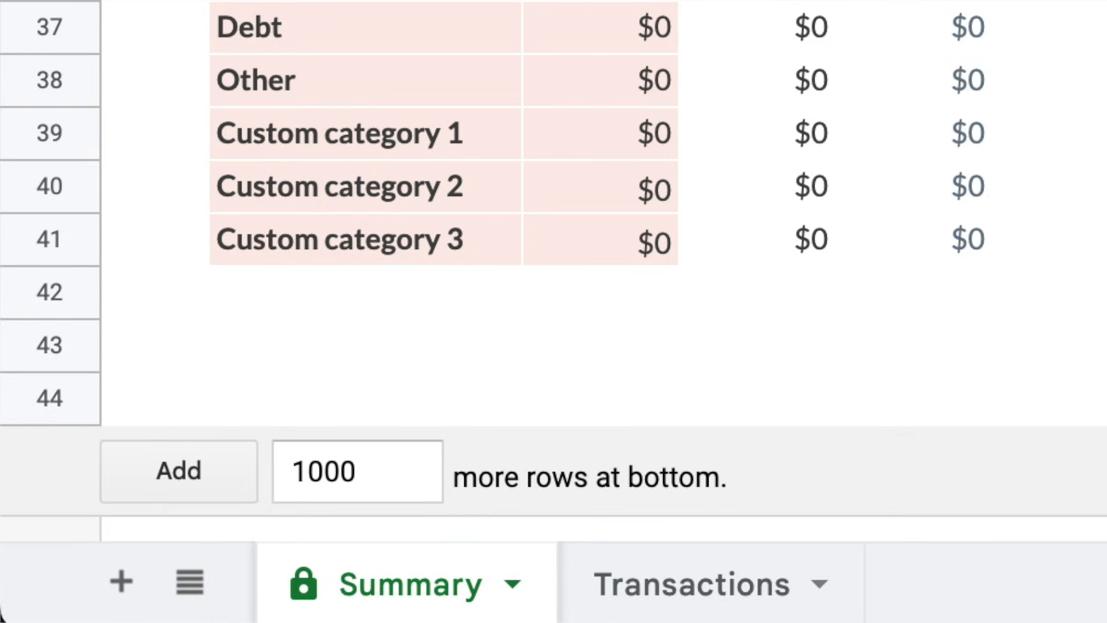
mouse_move(454, 300)
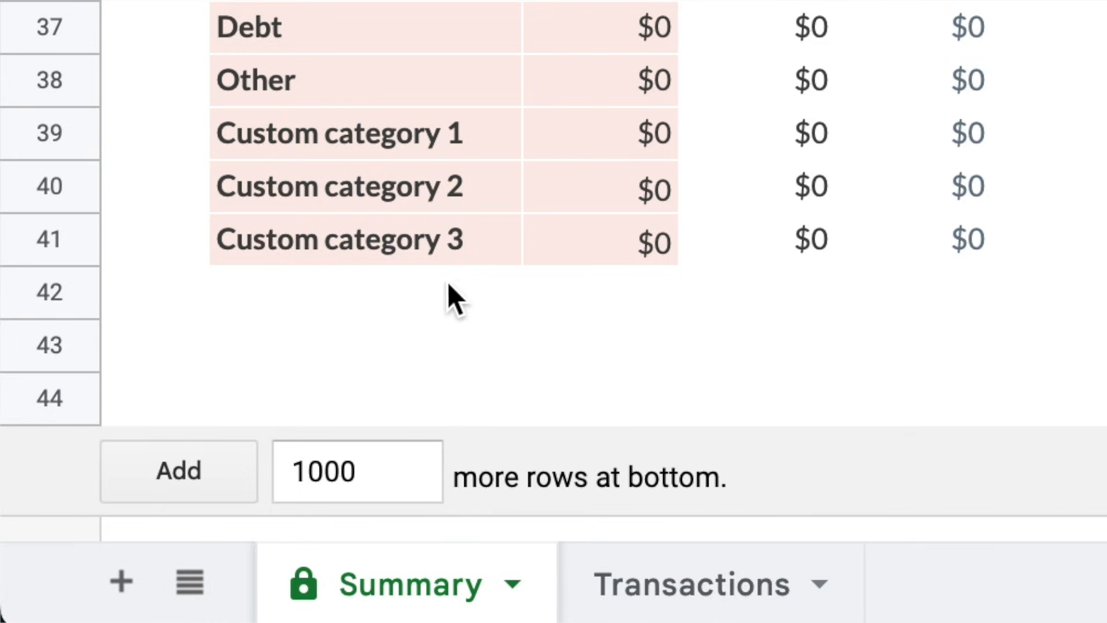
Add 1000 rows below the Expenses table, confirming the protected-range warning, down to row 1044.
click(156, 398)
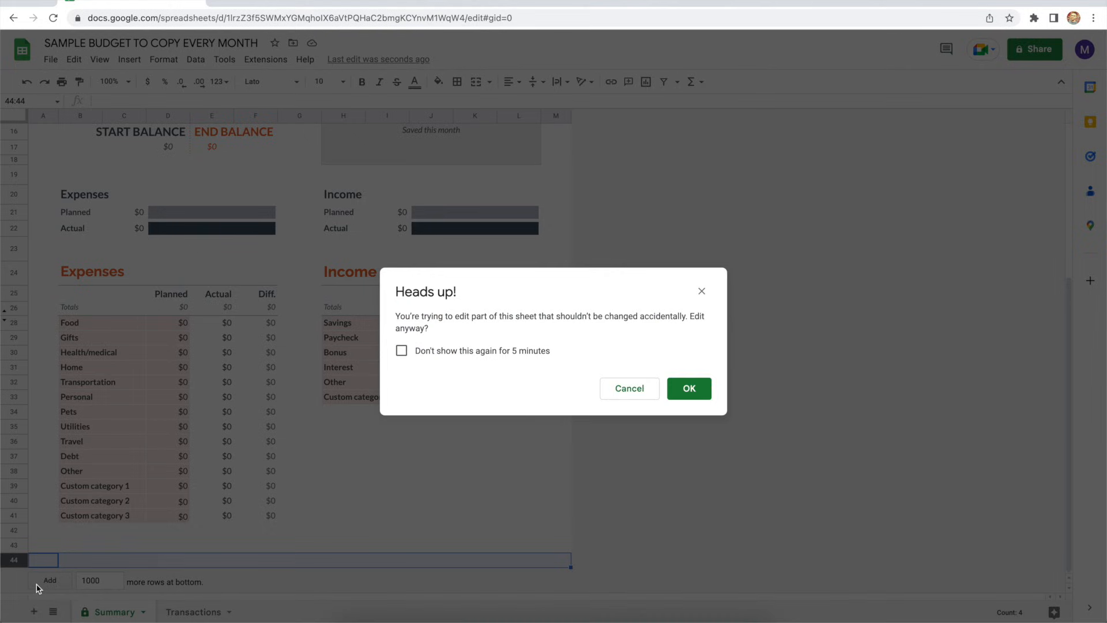
mouse_move(568, 472)
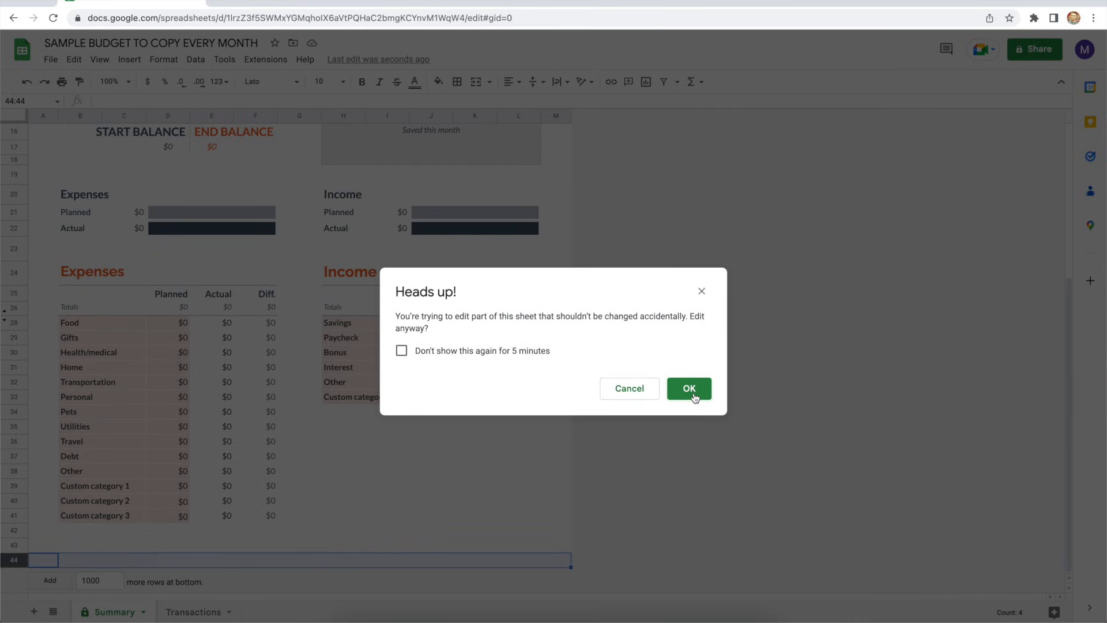
click(689, 389)
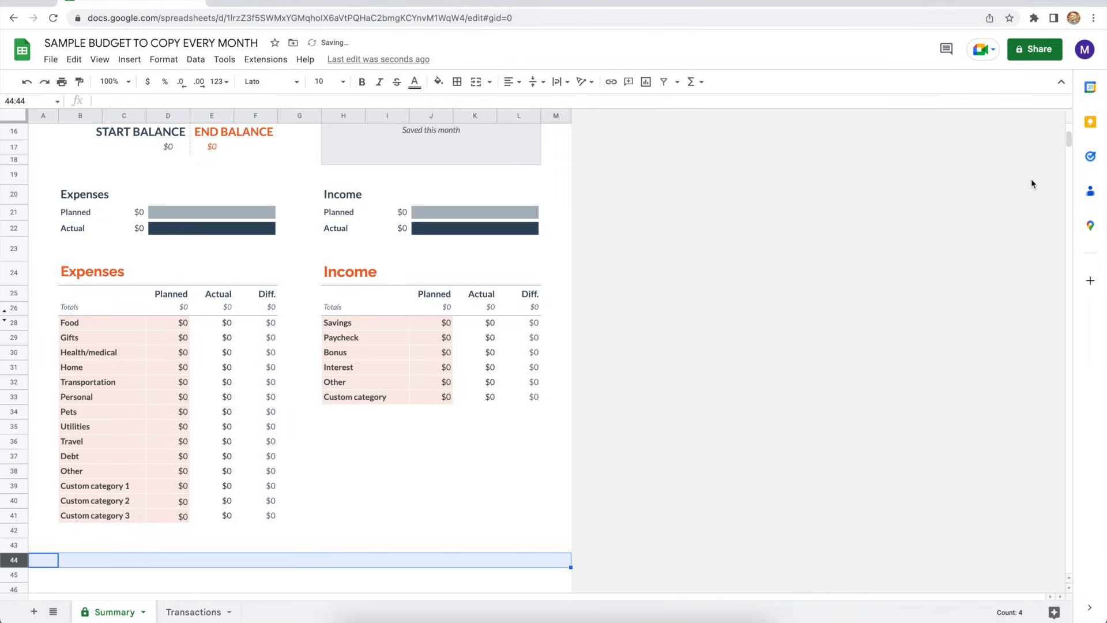
scroll(down, 3)
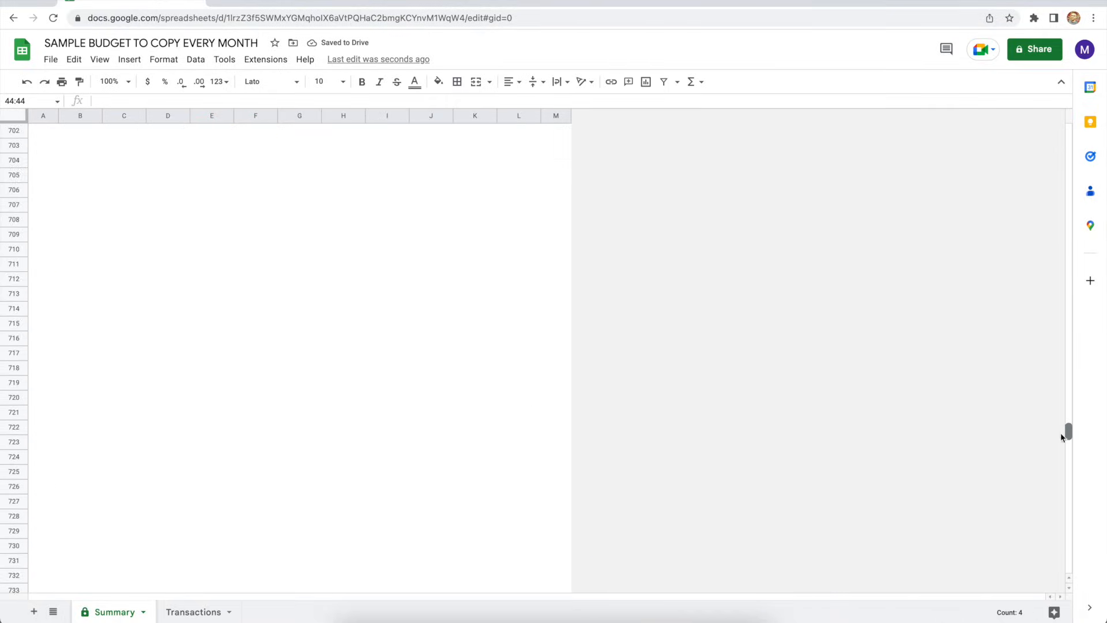
scroll(down, 3)
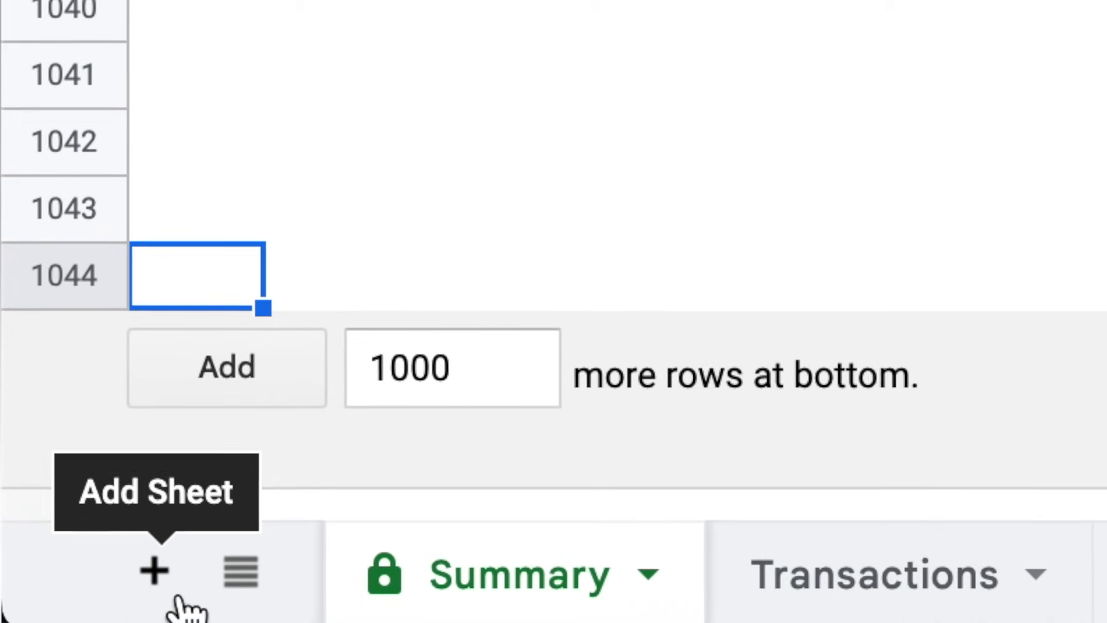
Add a Fixed Expenses sheet listing House Payment, Utilities, Insurance and other projected costs.
click(154, 572)
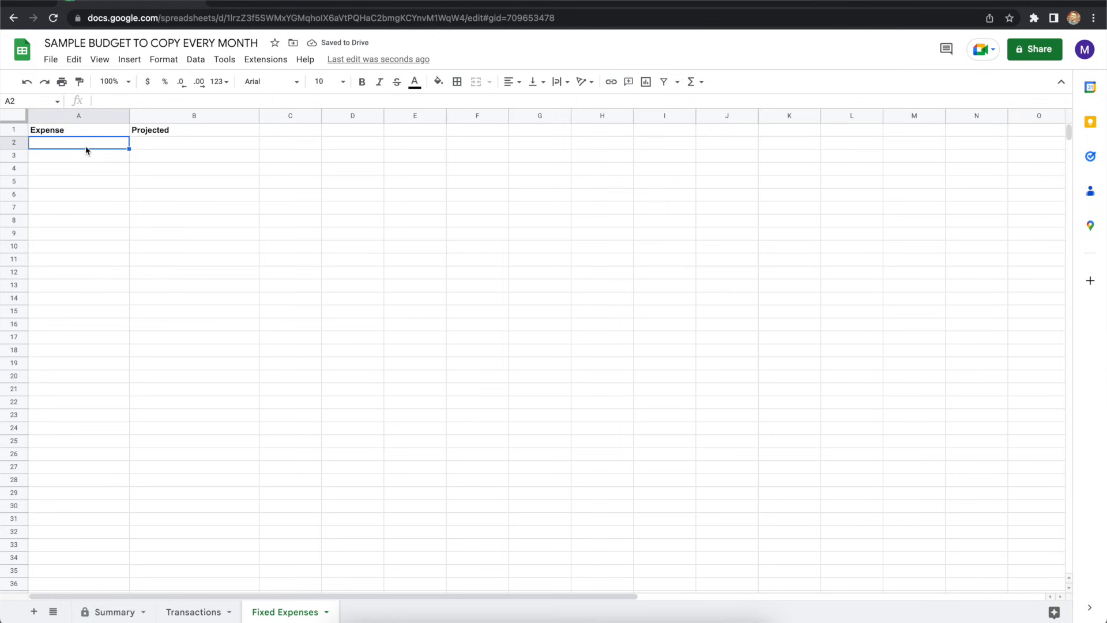
text(House Payment)
click(79, 167)
text(Streaming T)
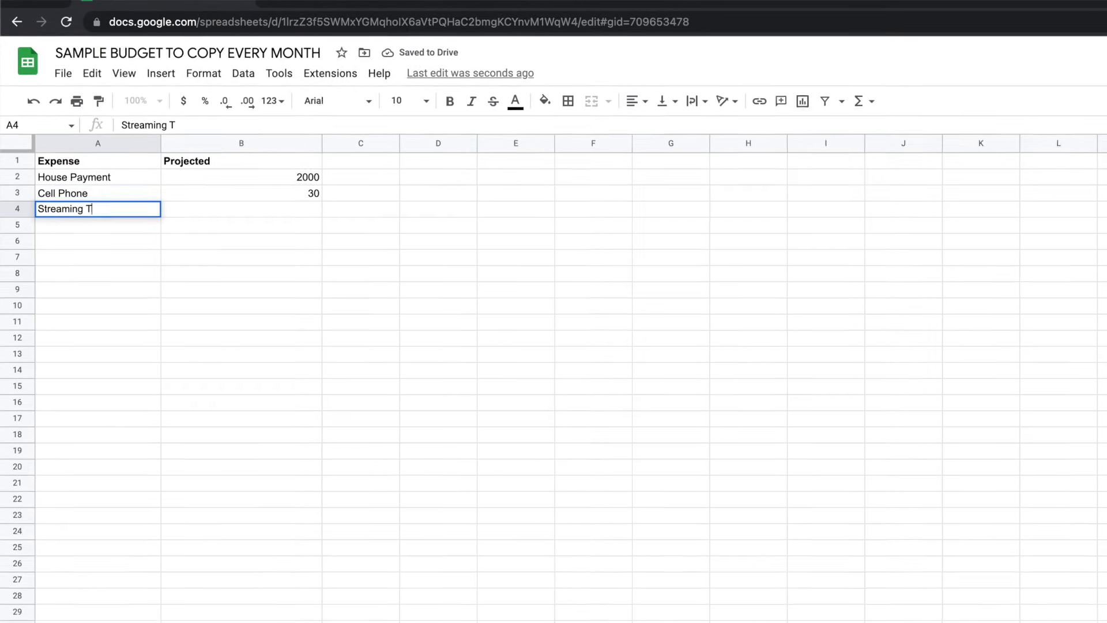
text(Utilities (Estimated)
click(241, 225)
text(140)
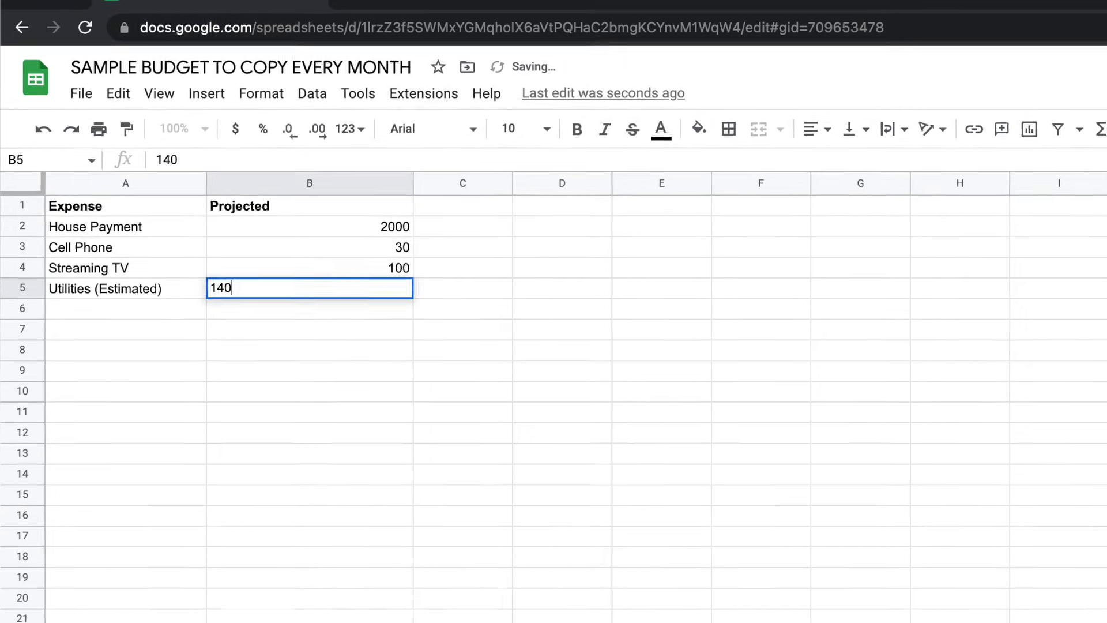
text(Insurance)
click(310, 308)
text(200)
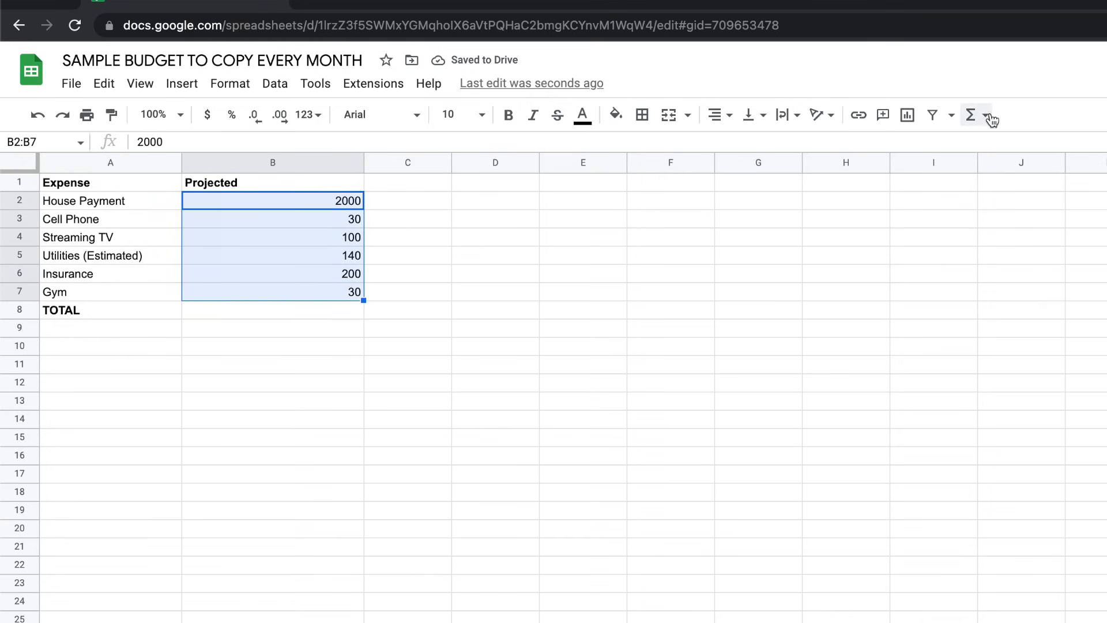
Total the projected amounts with =SUM(B2:B7) in the TOTAL row, giving 2500.
click(971, 114)
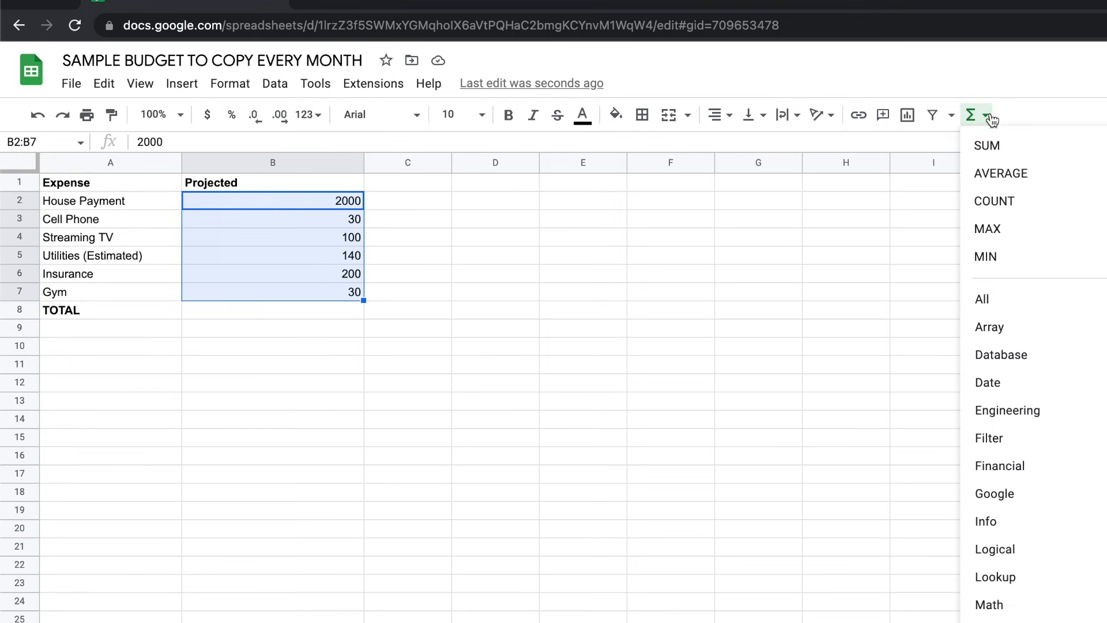
click(988, 145)
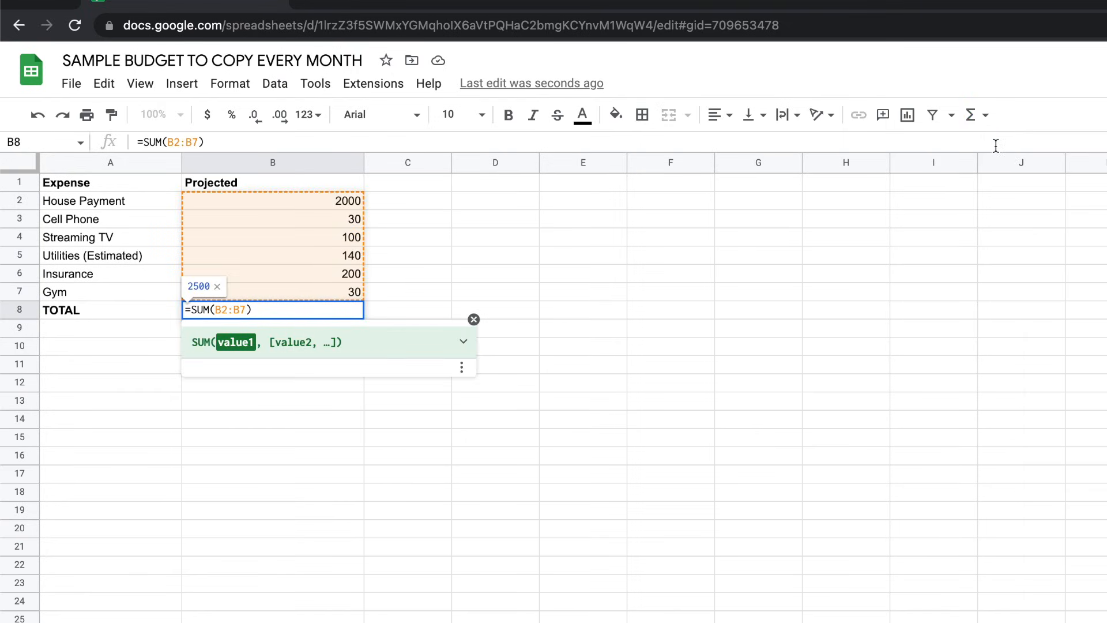
key(Return)
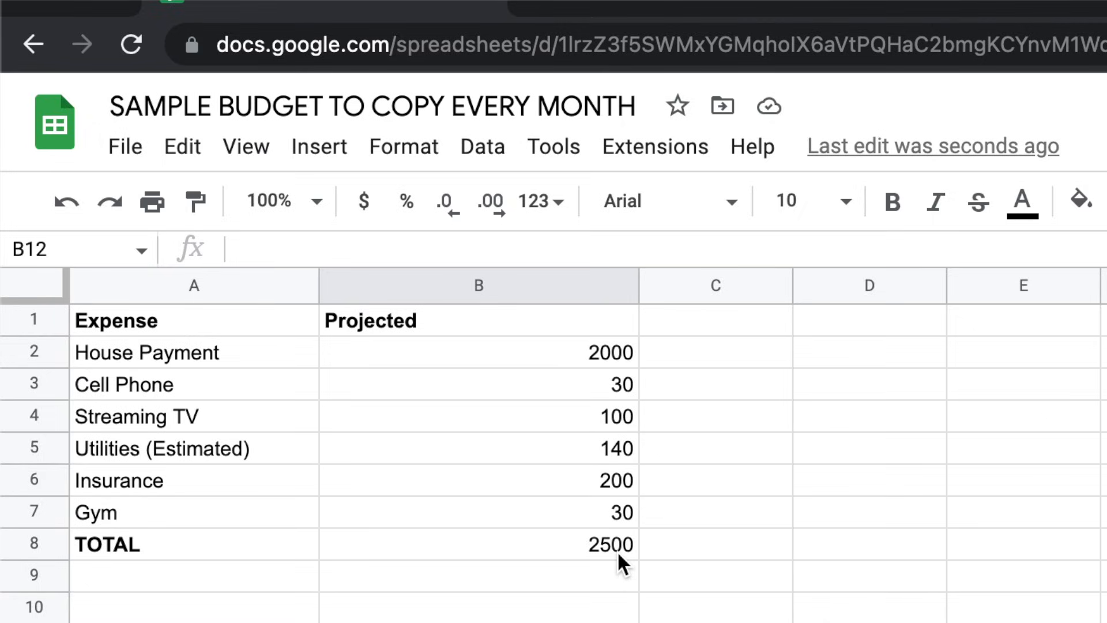
click(478, 544)
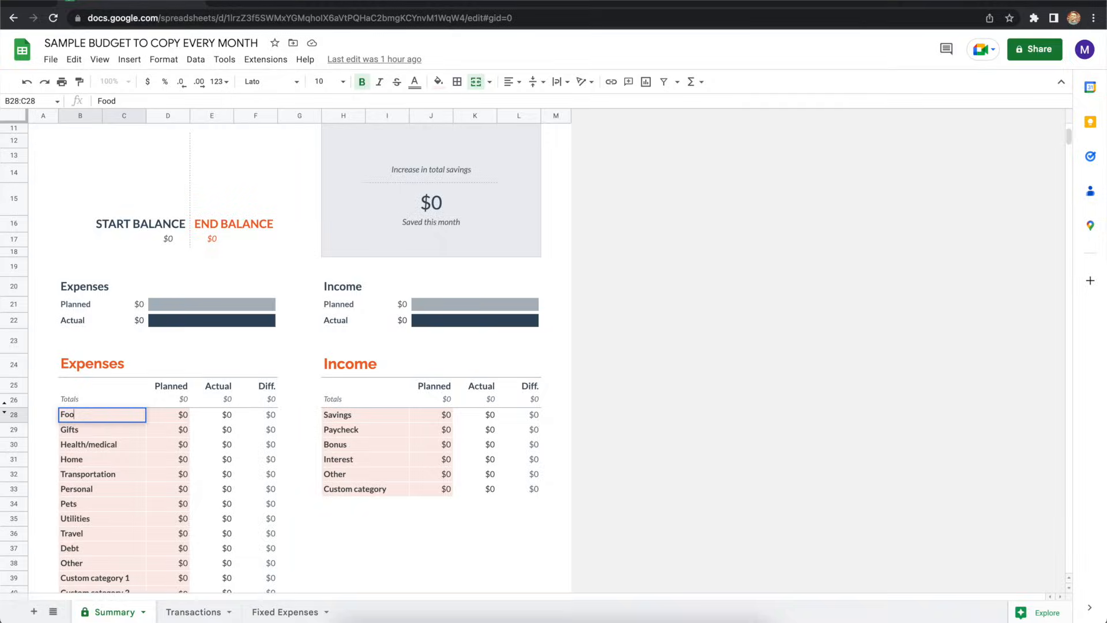
Rename the first Summary expense category to Fixed Expenses with 2500 planned.
text(Fixed Exp)
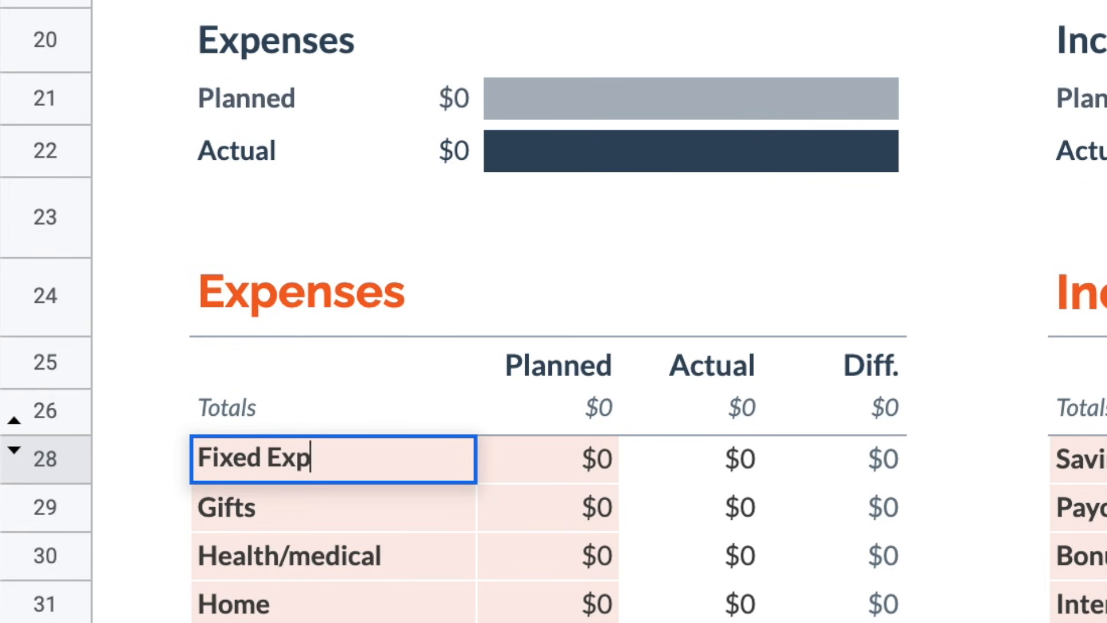
text(enses)
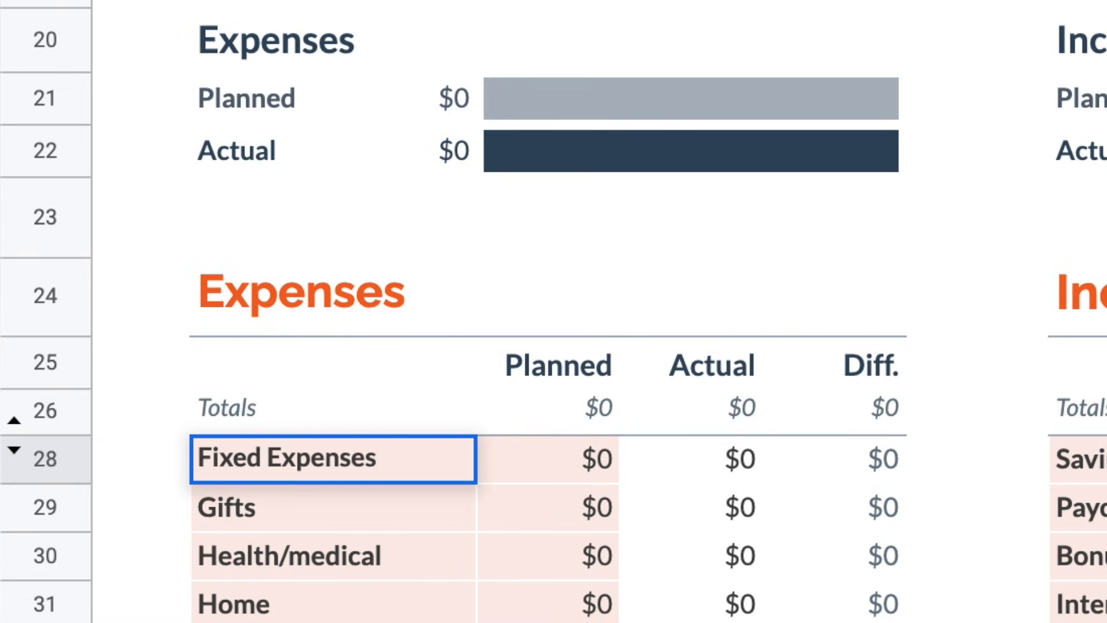
click(547, 459)
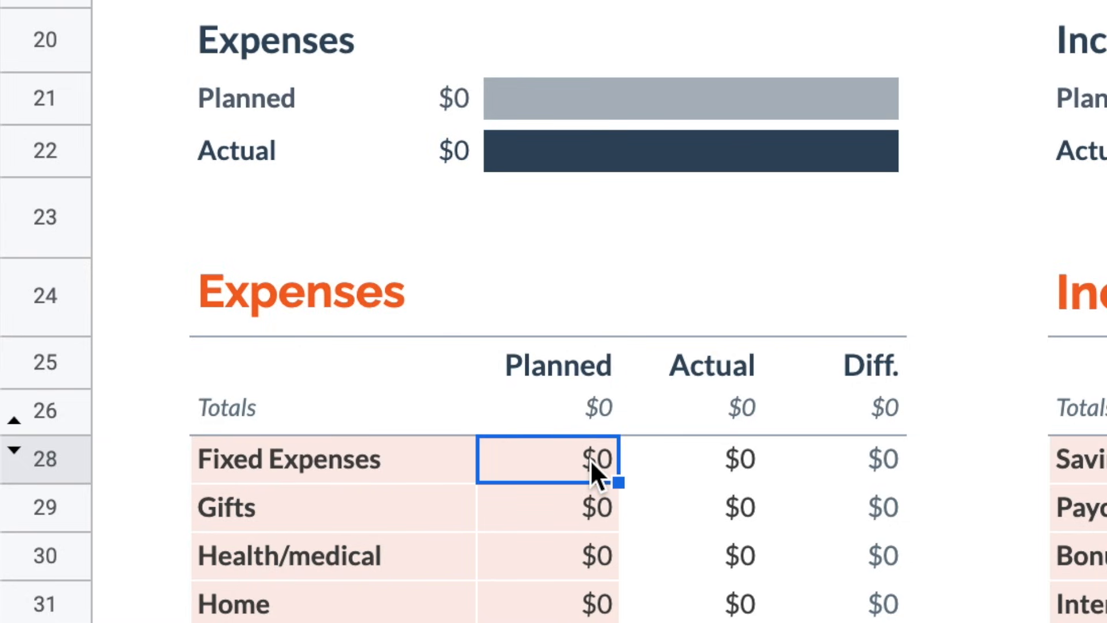
text(2500)
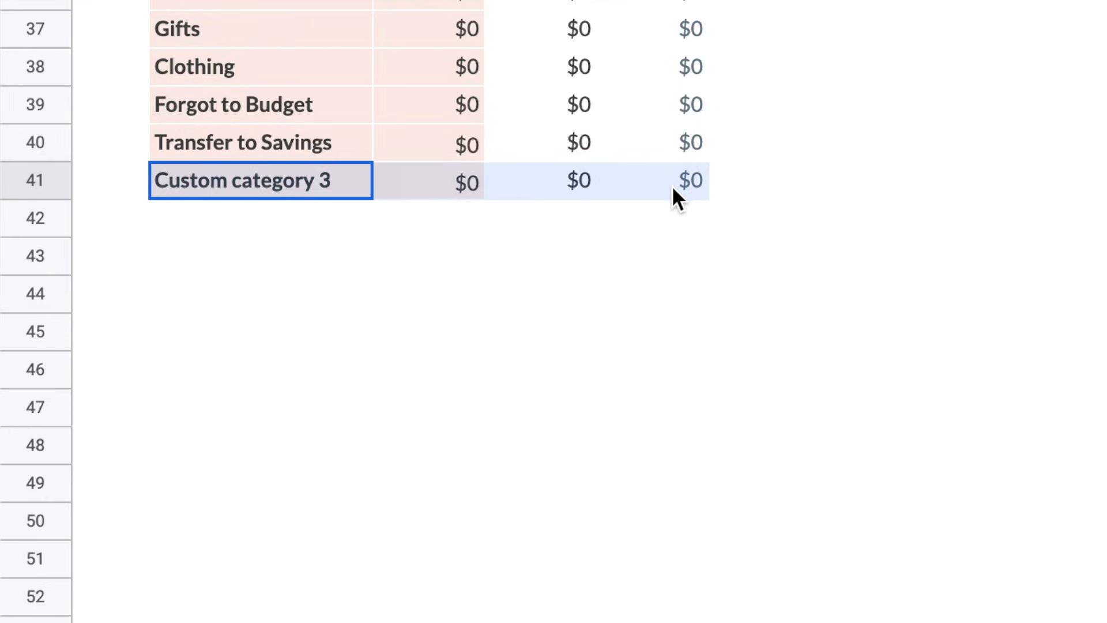
mouse_move(691, 203)
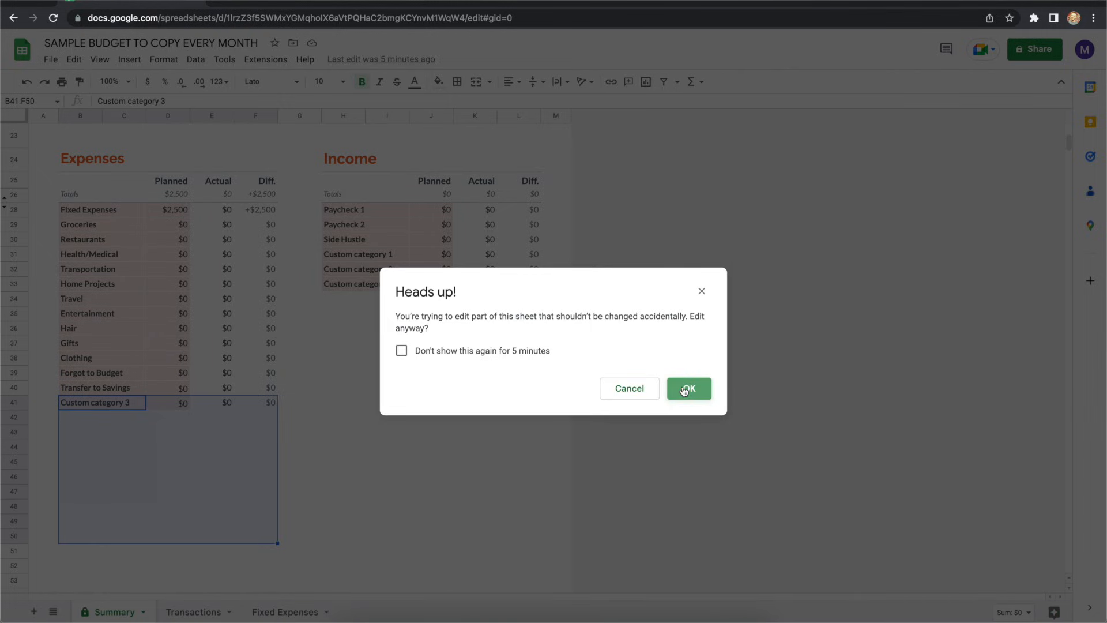
Label the new expense rows Rename, Your, Categories, then return to the Transactions sheet.
click(688, 389)
text(C)
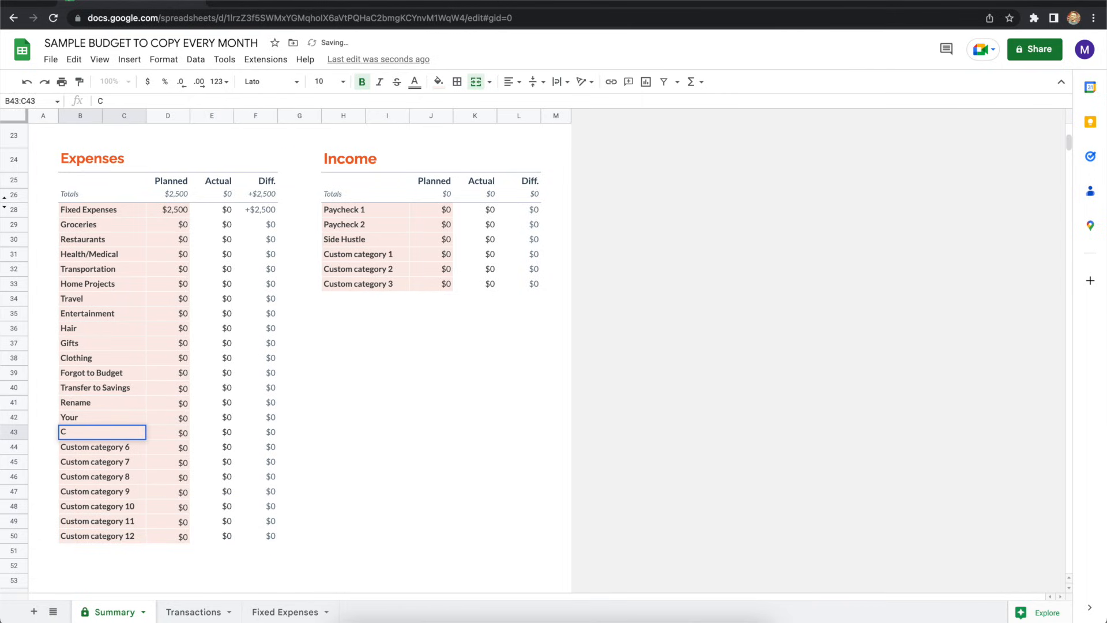
text(ategories)
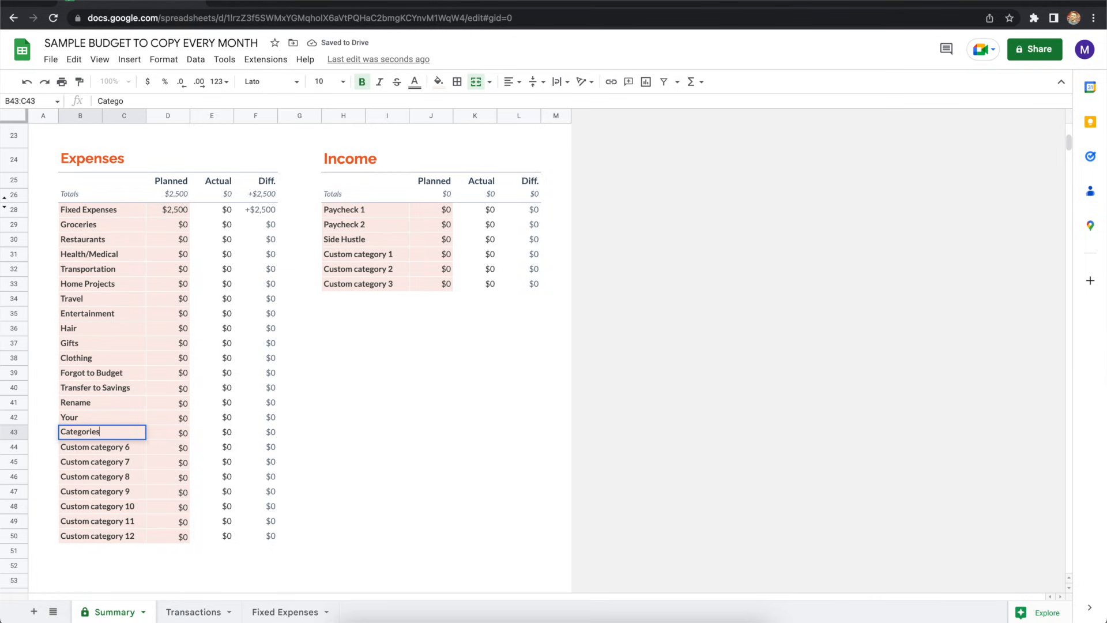
click(193, 611)
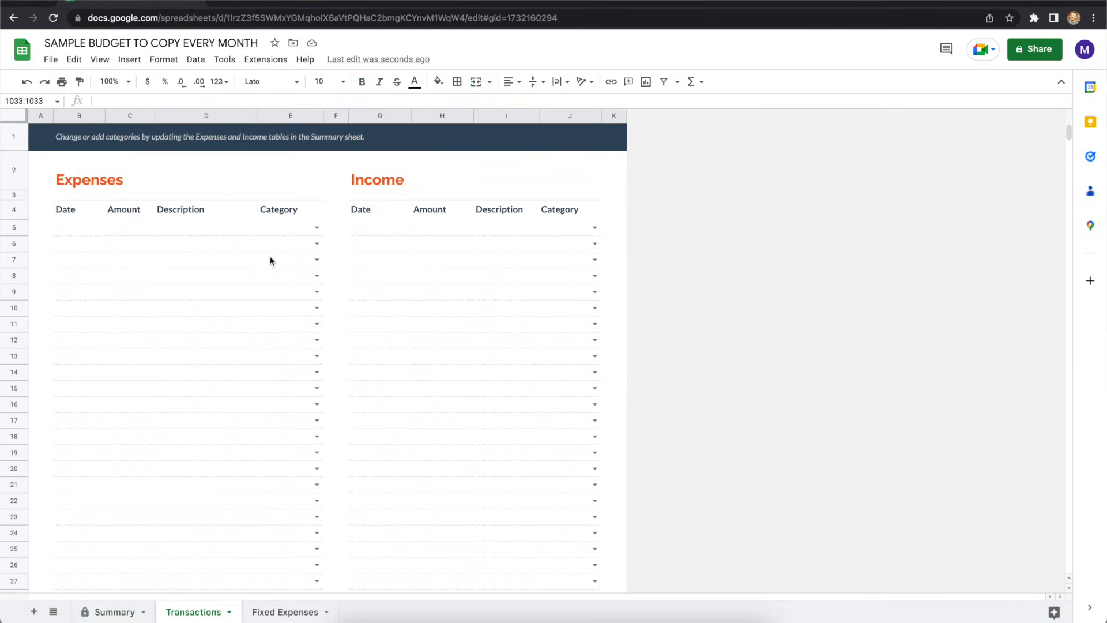
click(316, 227)
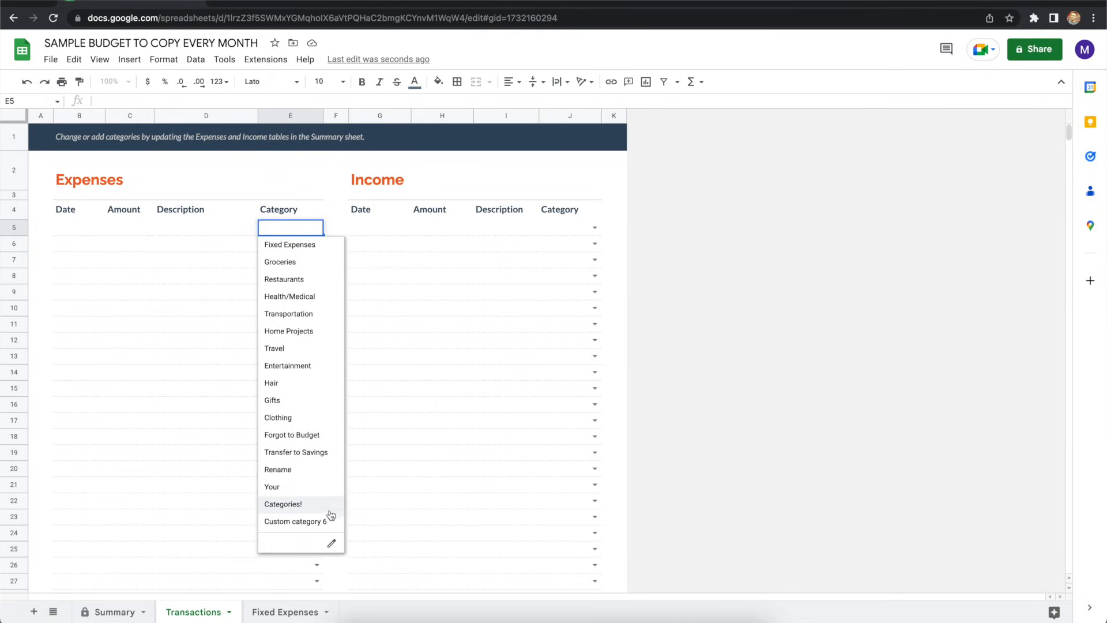
mouse_move(329, 531)
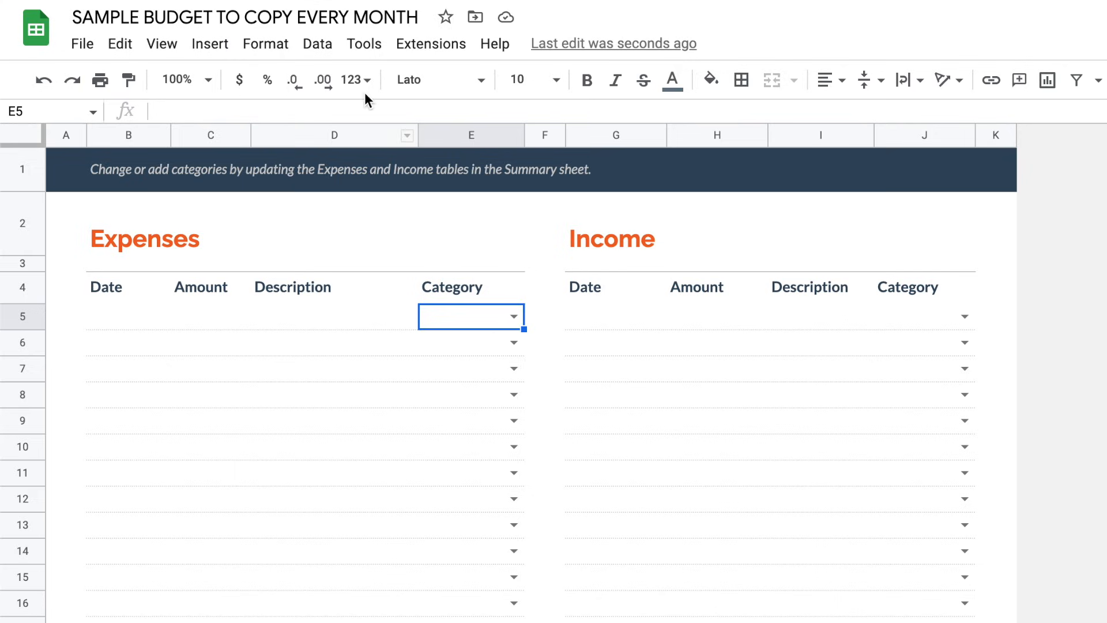
click(317, 43)
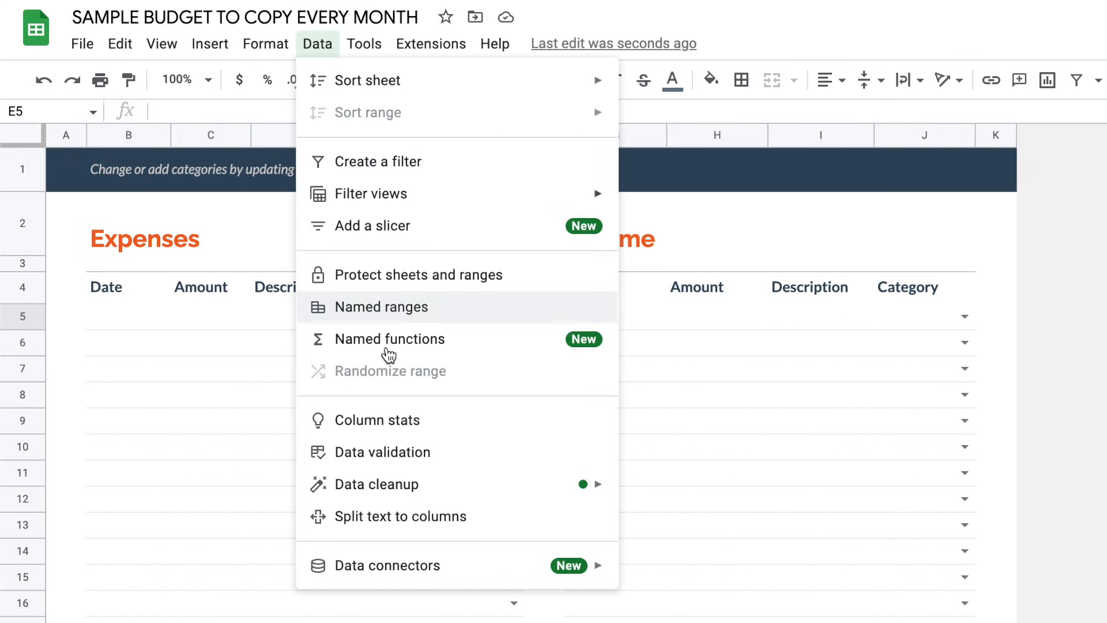
click(383, 452)
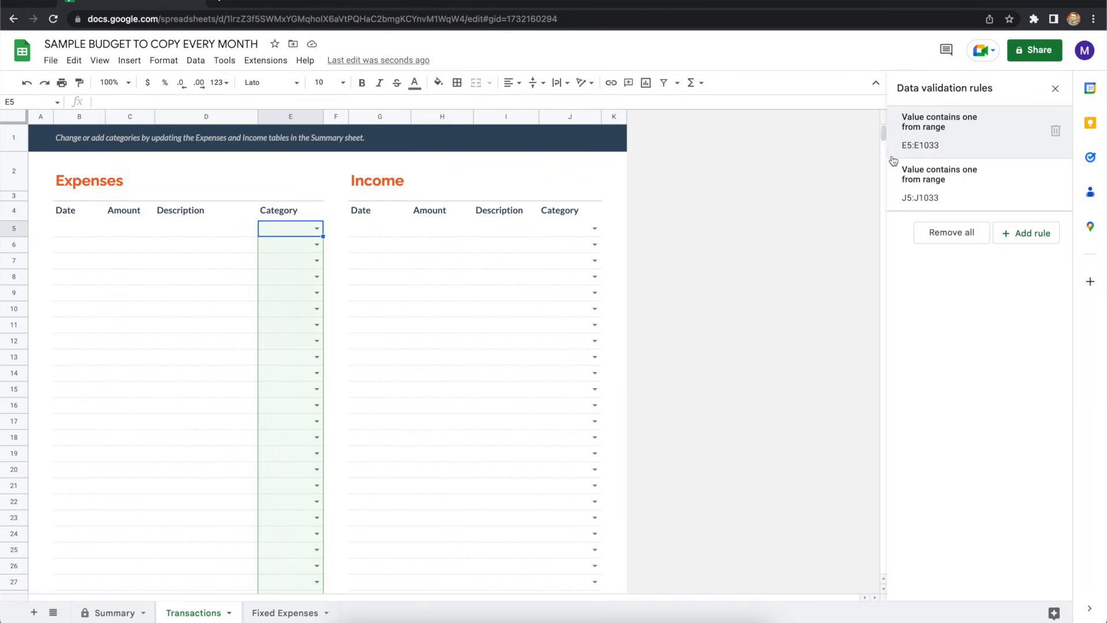
mouse_move(967, 146)
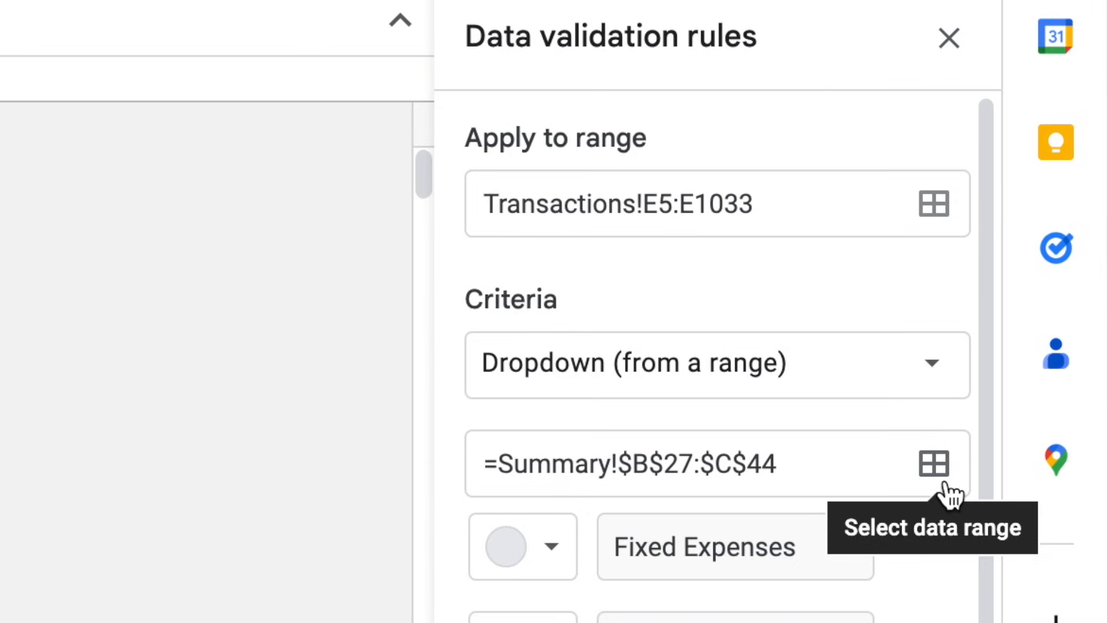
click(933, 463)
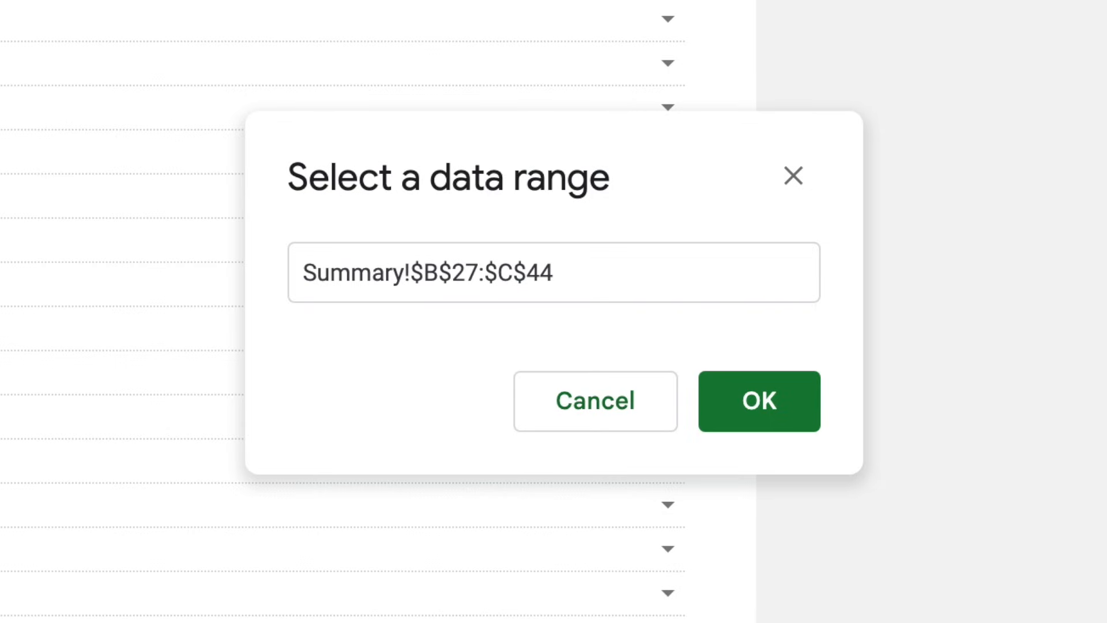
mouse_move(694, 257)
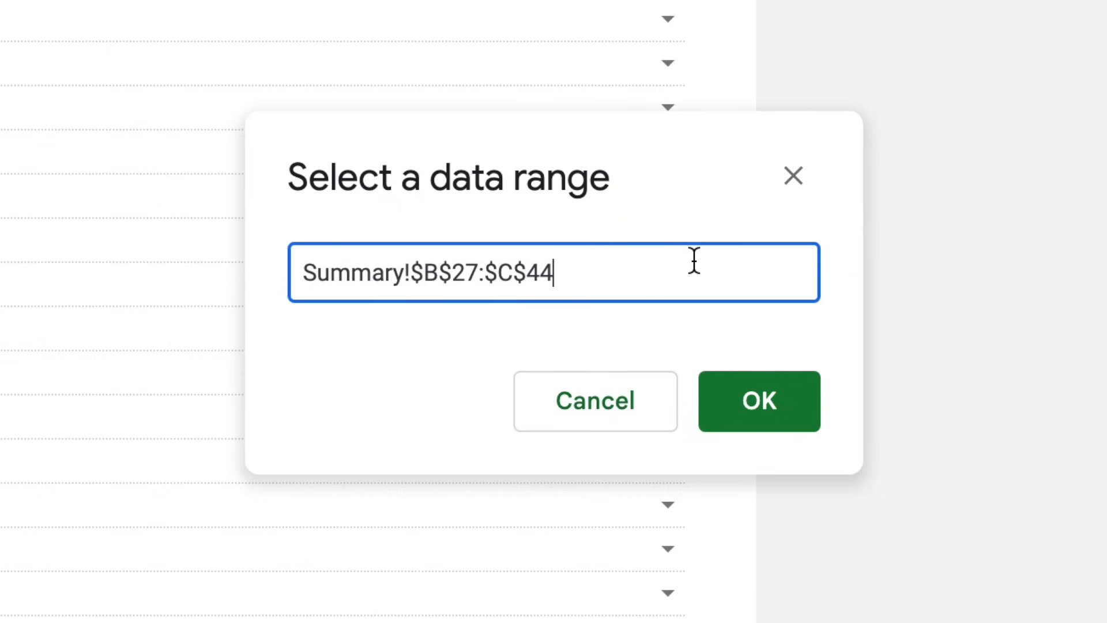
key(Backspace)
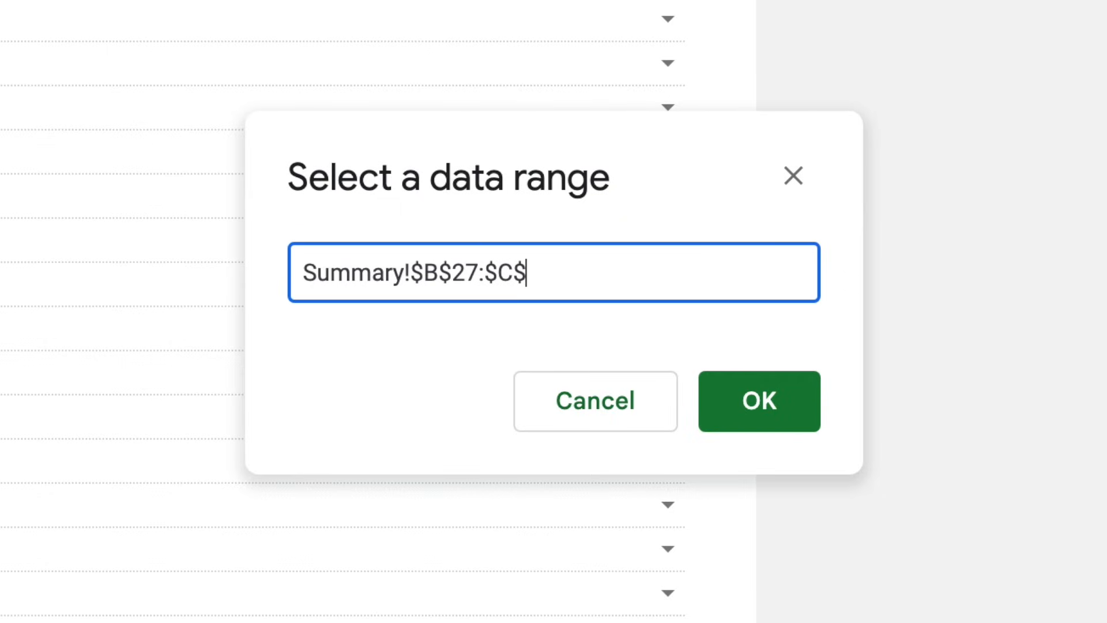
text(5)
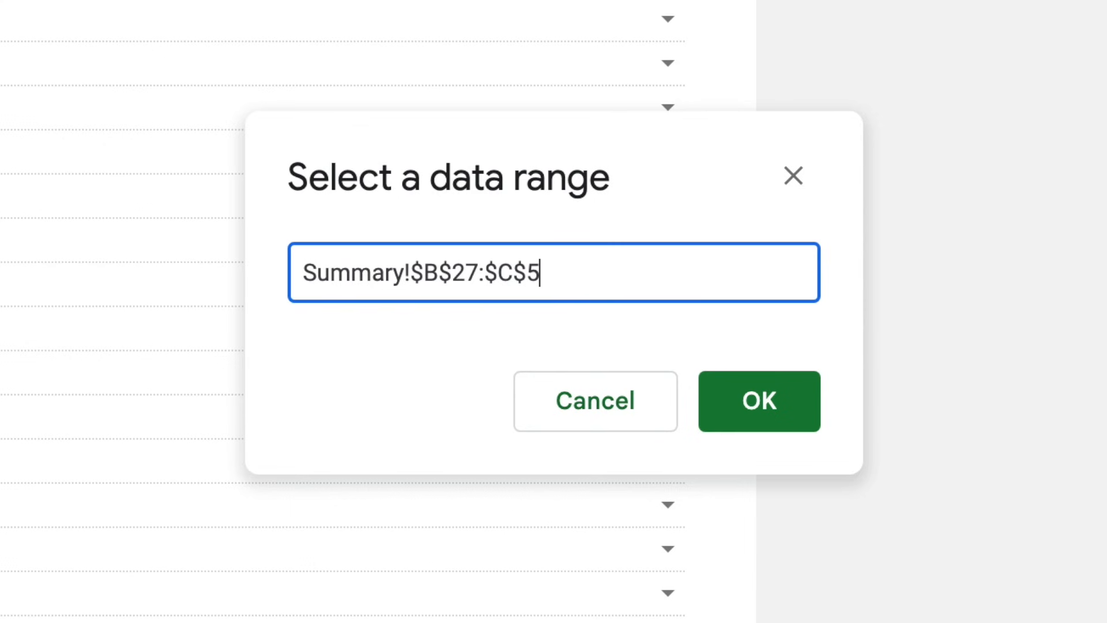
text(0)
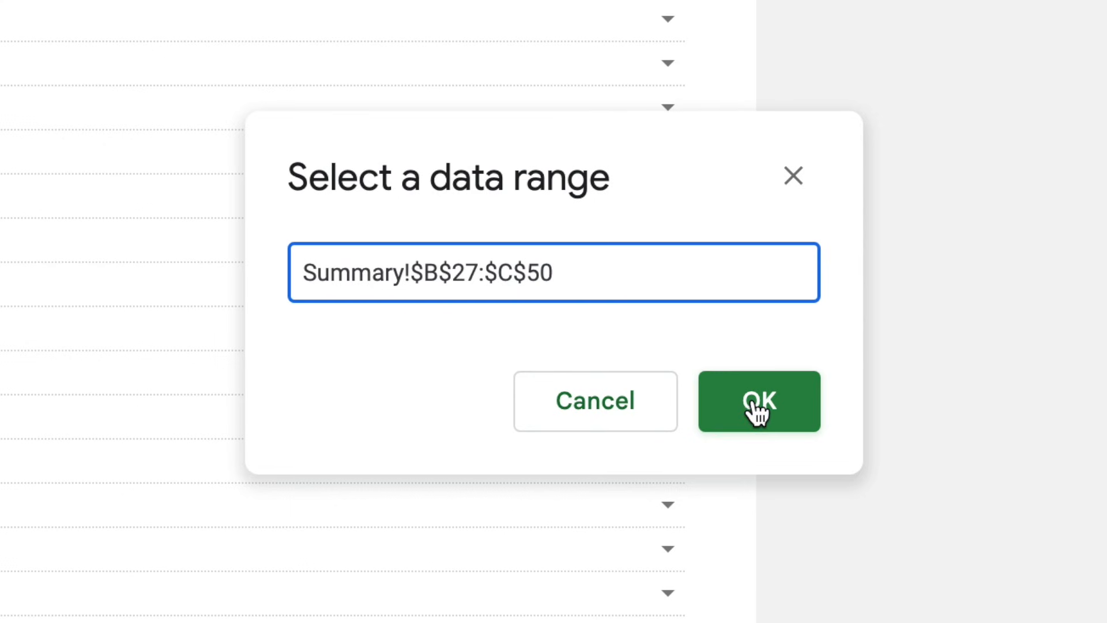
click(759, 402)
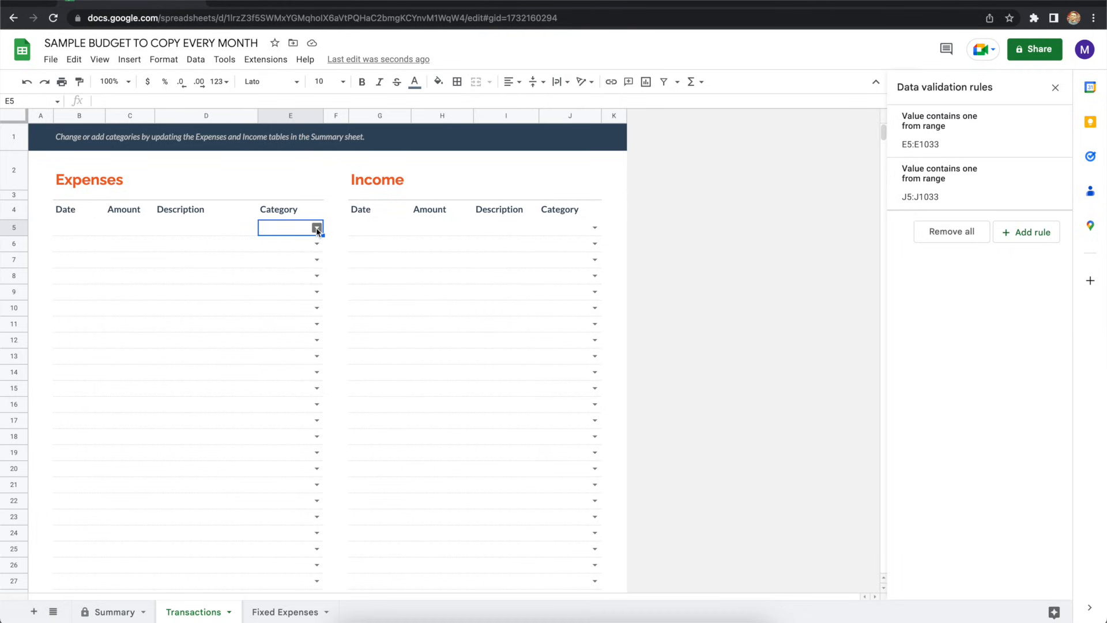
click(317, 227)
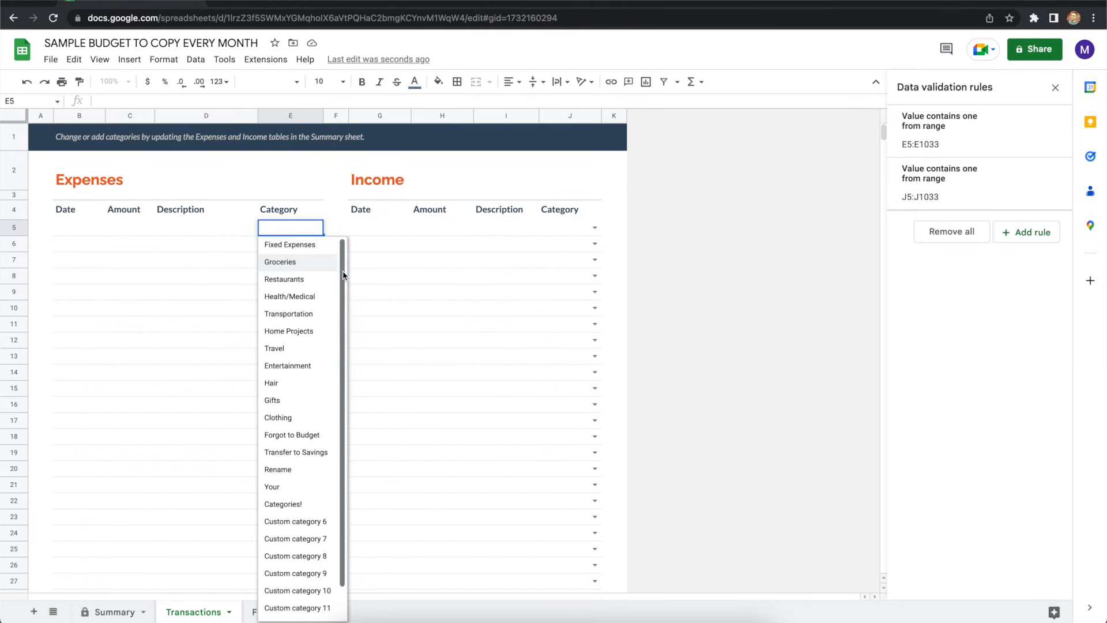
scroll(down, 3)
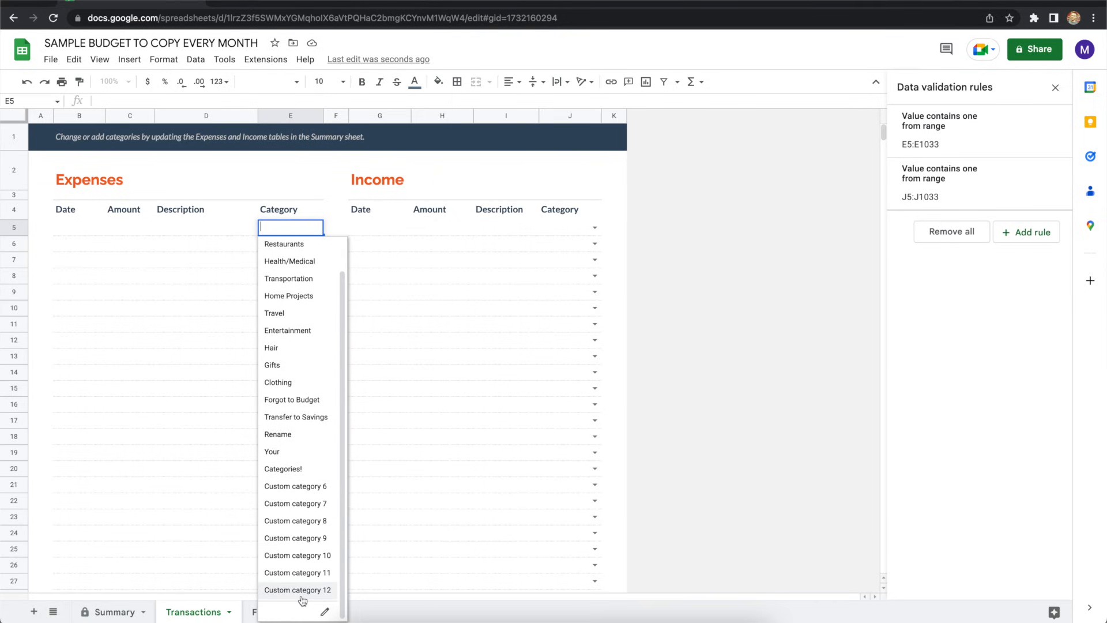
click(49, 59)
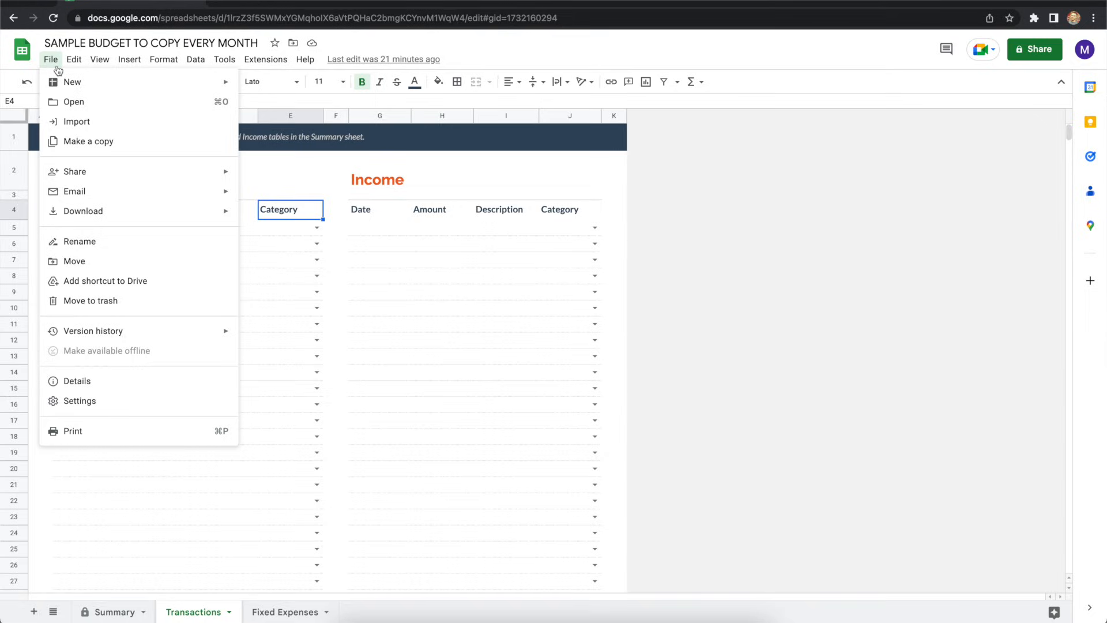
mouse_move(87, 140)
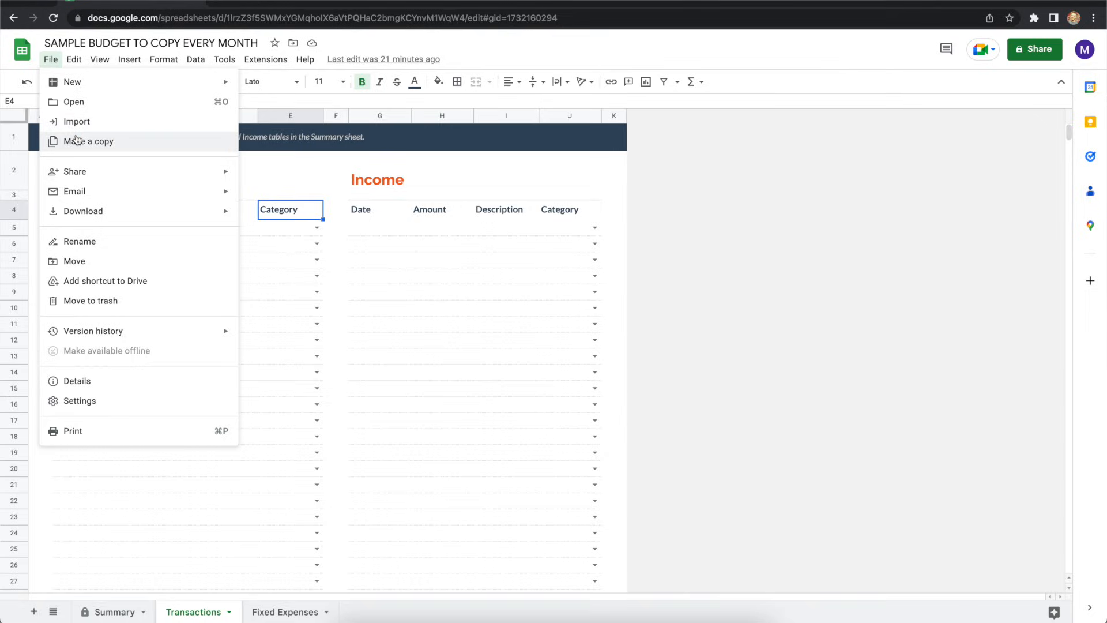
Make a copy of the spreadsheet named 'January 2023 Budget'.
click(89, 141)
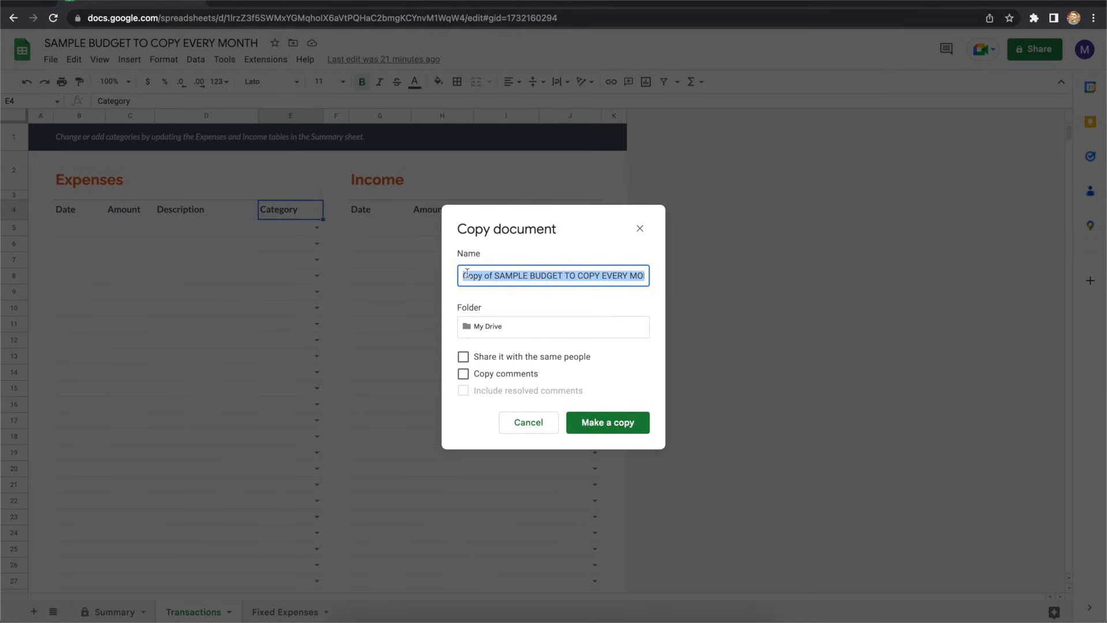
text(J)
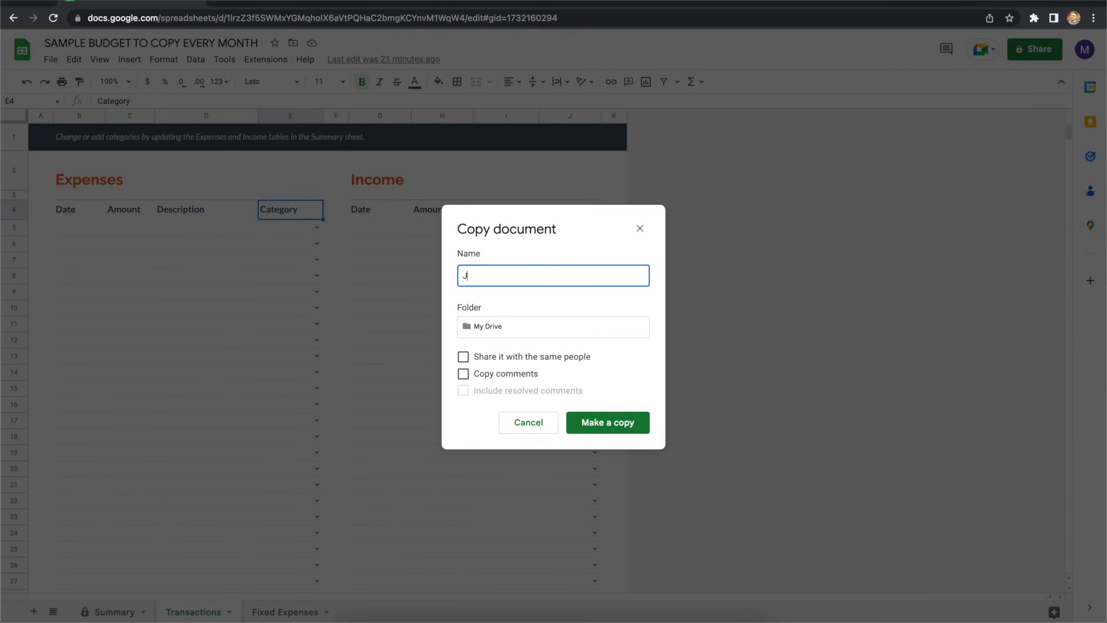
text(anuary 2)
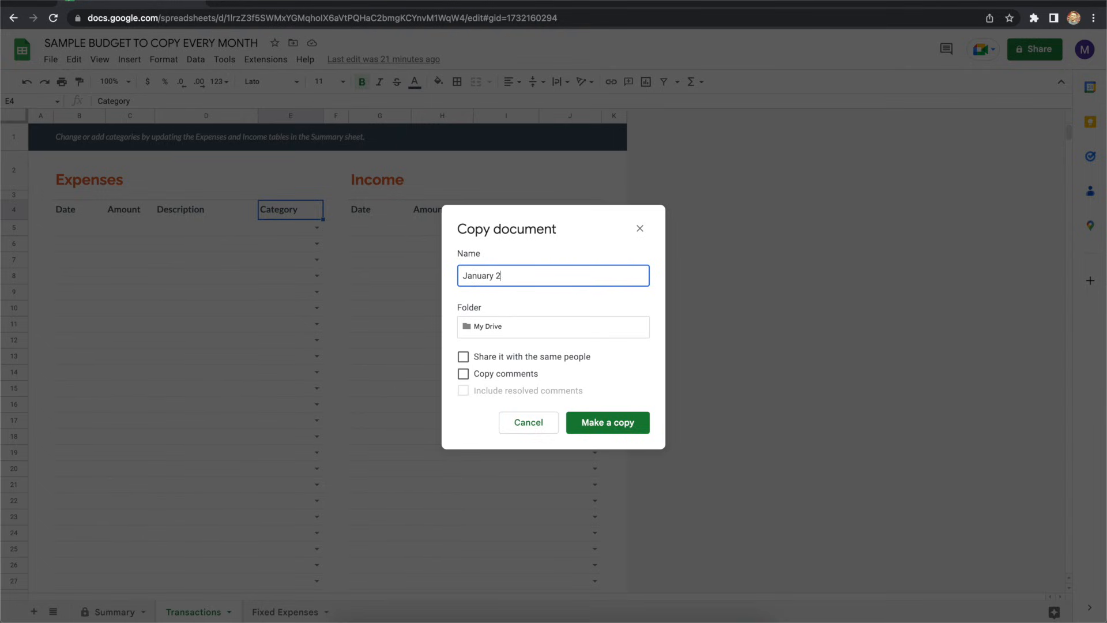
text(023 Bud)
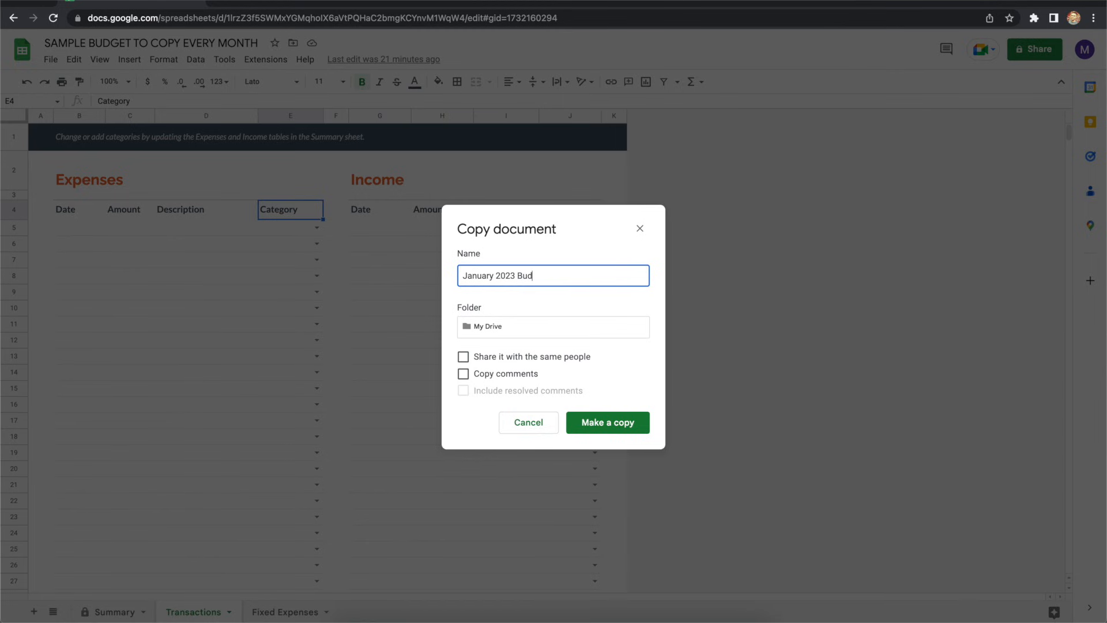
text(get)
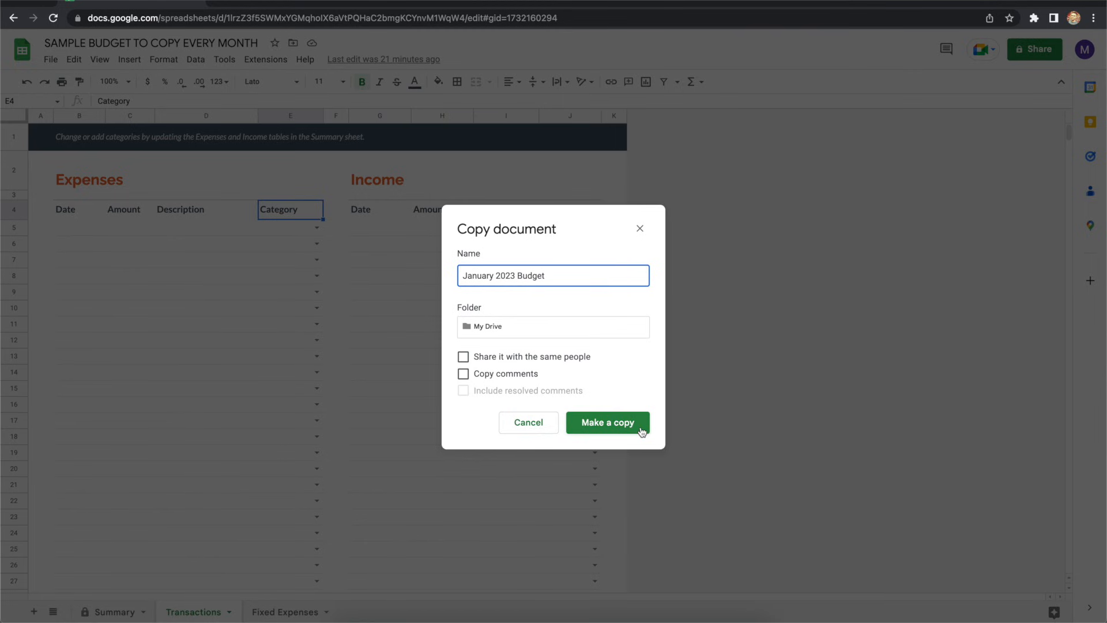
click(608, 423)
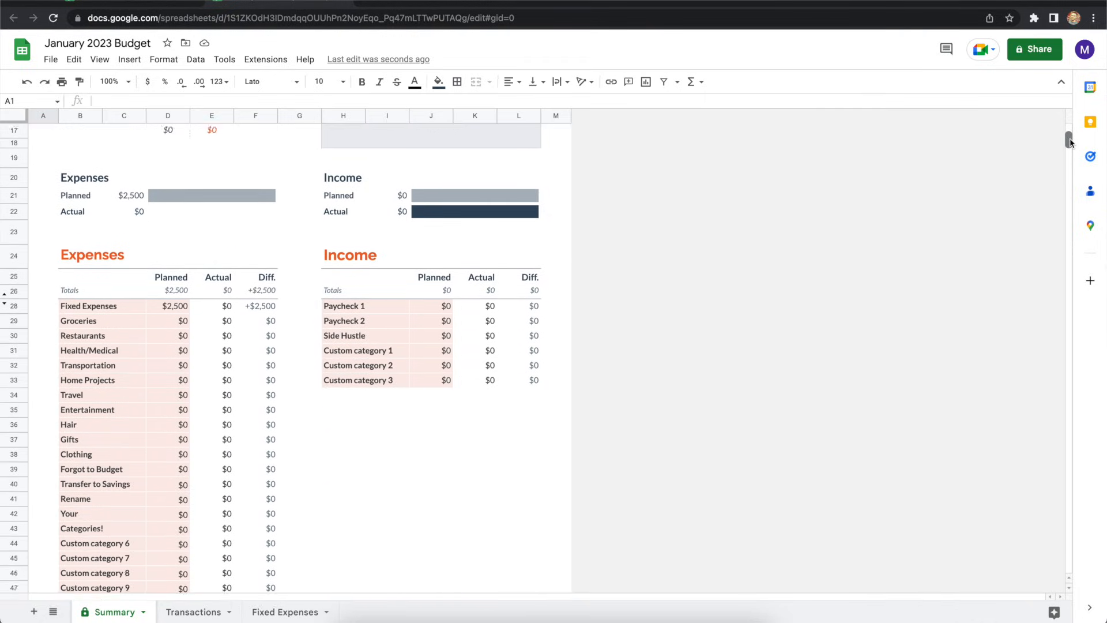
Review the Fixed Expenses sheet in the new copy and return to Summary.
scroll(down, 3)
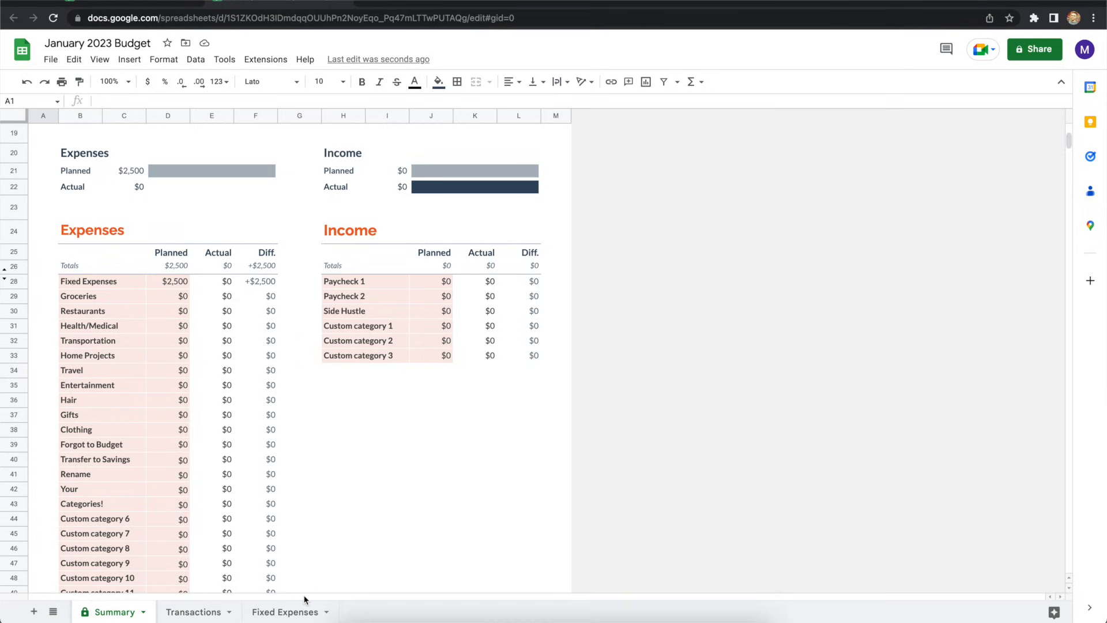
click(285, 611)
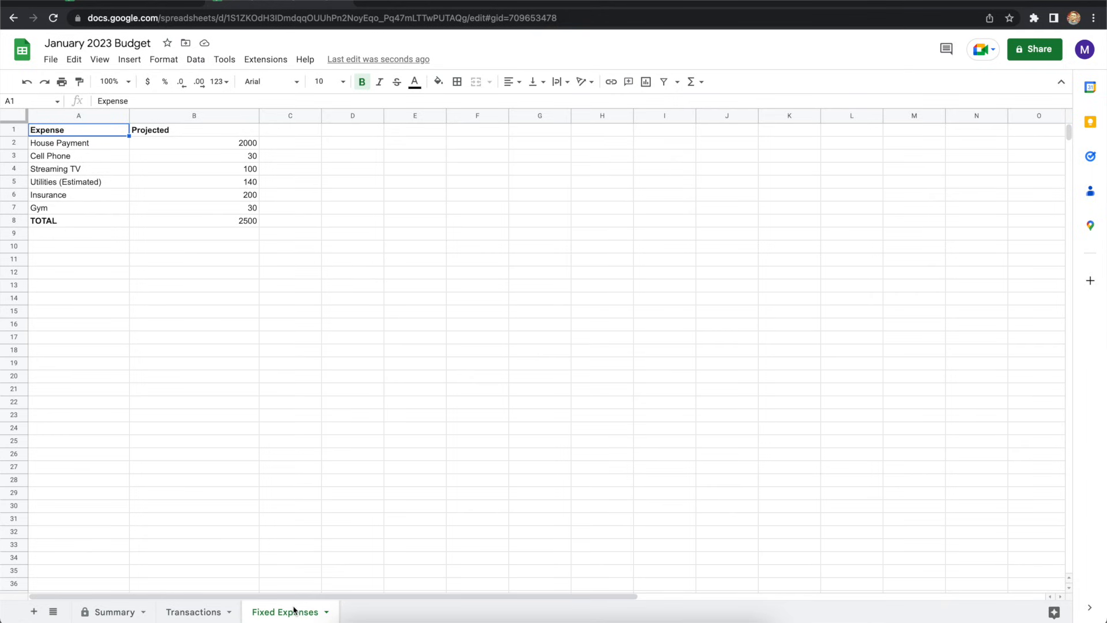
click(114, 611)
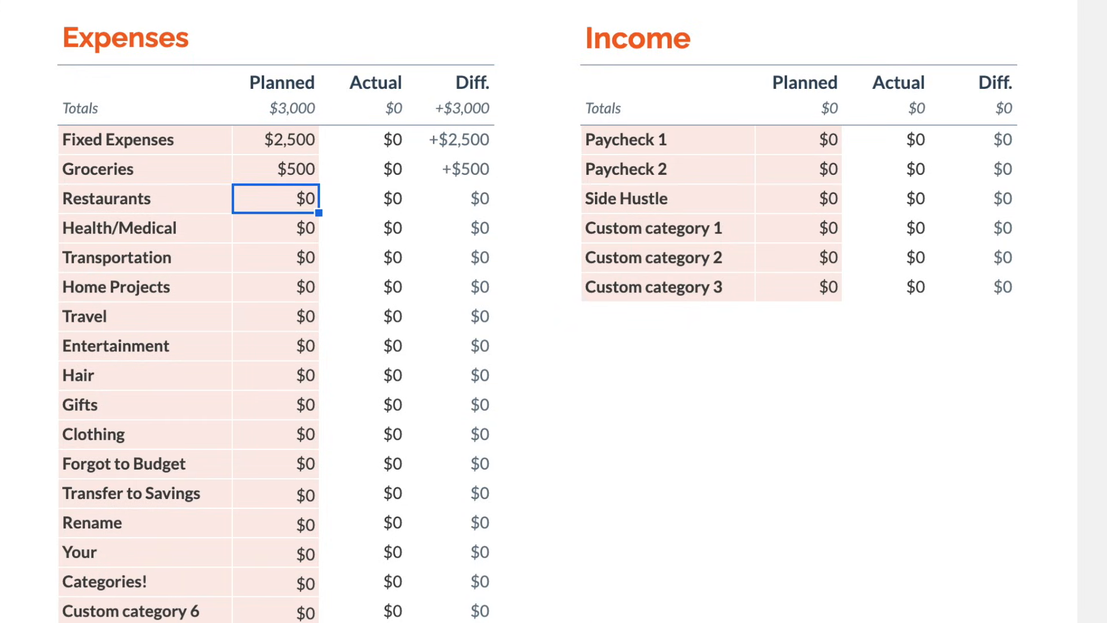
Enter planned amounts so expenses total $4,500 and income $5,000 across two paychecks and a side hustle.
text(200)
click(276, 493)
text(400)
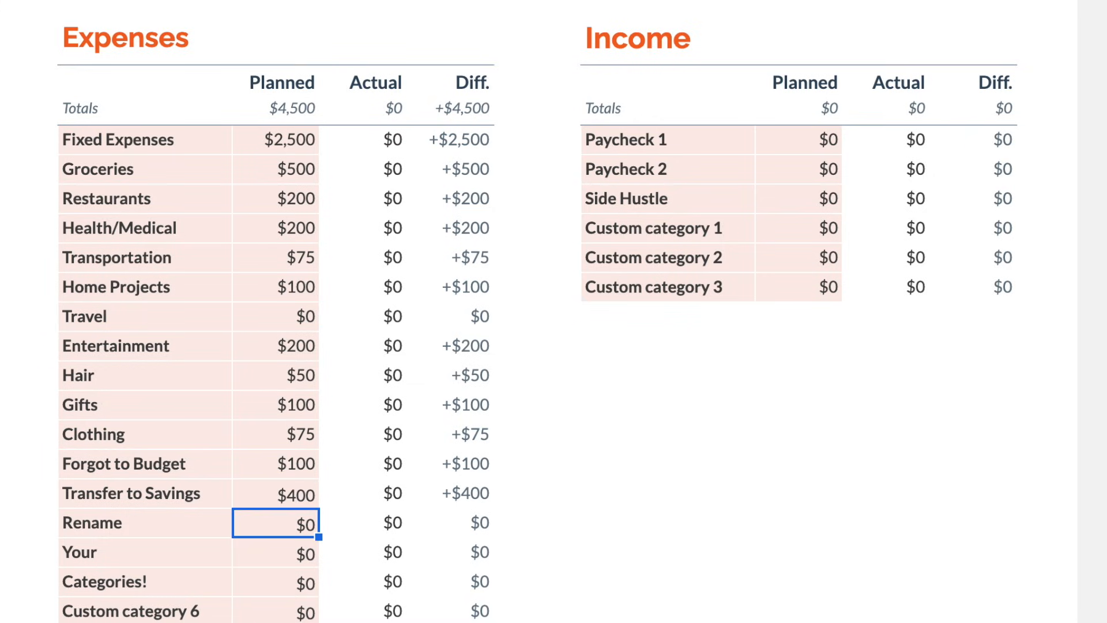
mouse_move(798, 136)
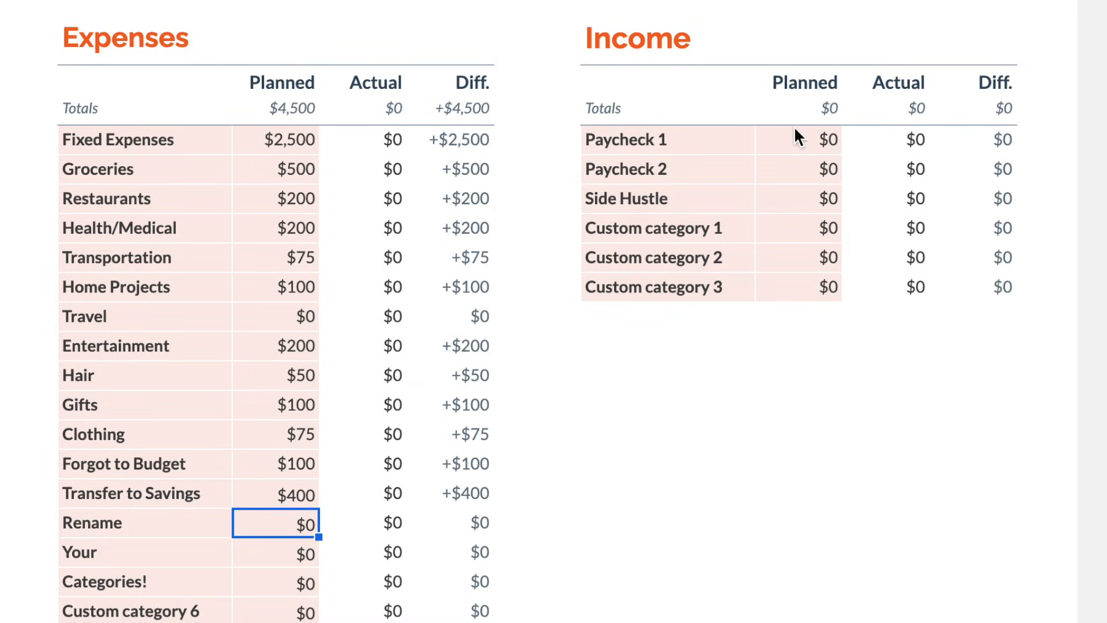
click(798, 140)
text(2,000)
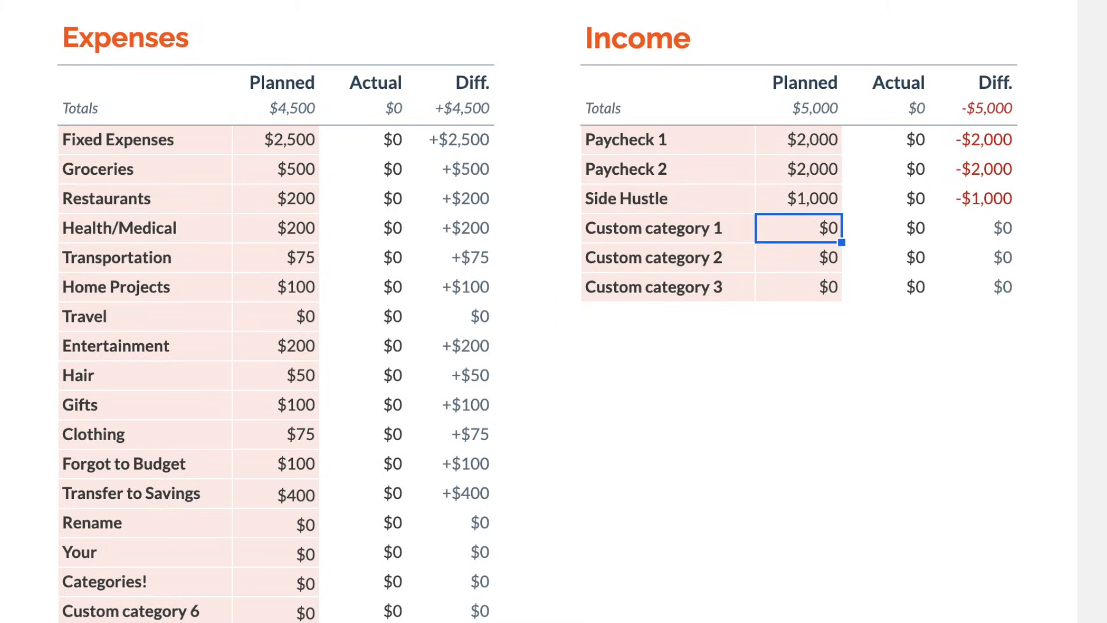
click(192, 611)
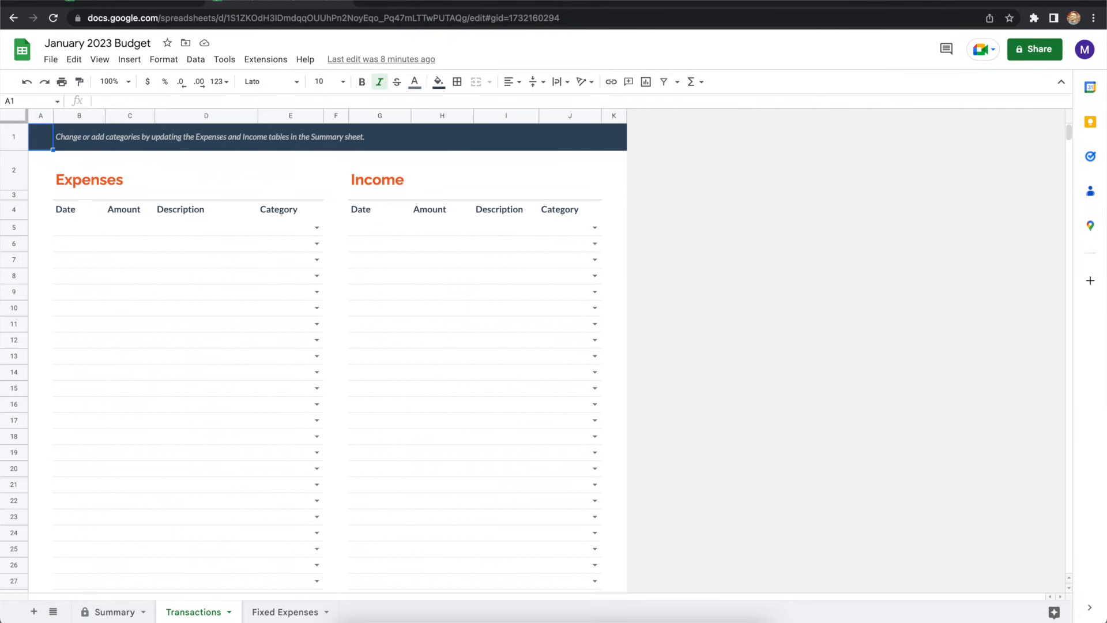
mouse_move(533, 518)
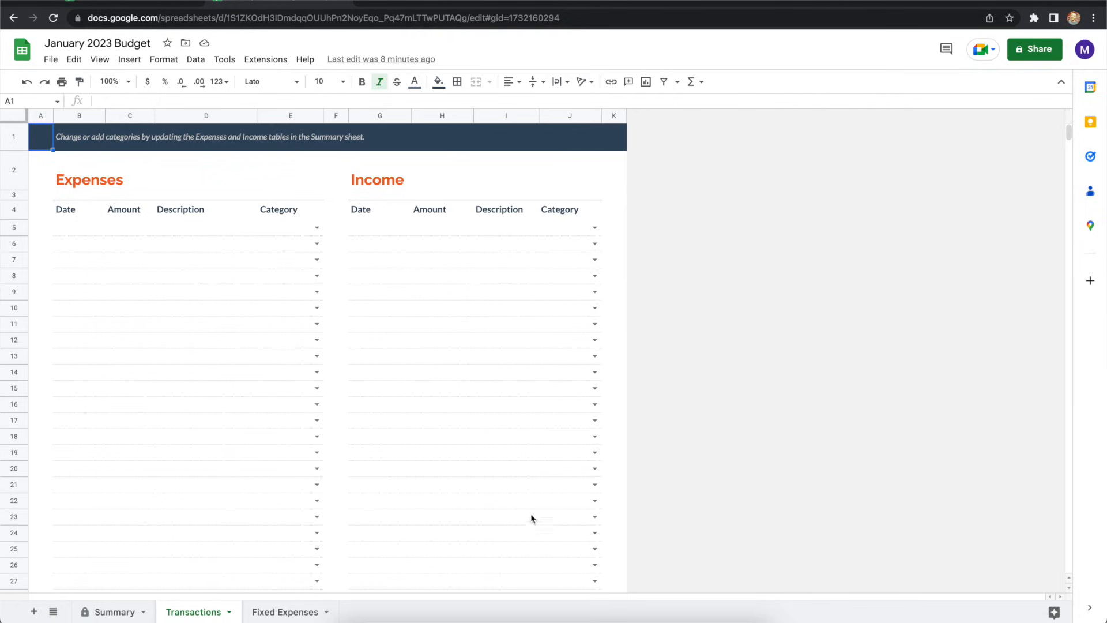
Log a 1/1/2023 $2,500 Fixed transaction categorised as Fixed Expenses in row 5.
click(78, 227)
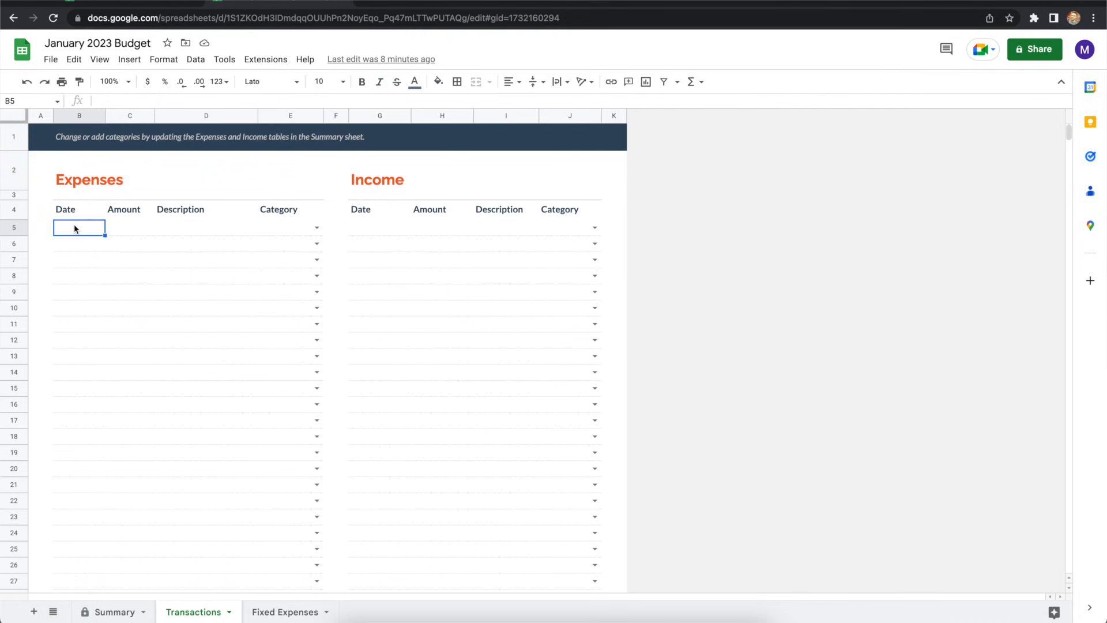
text(2500)
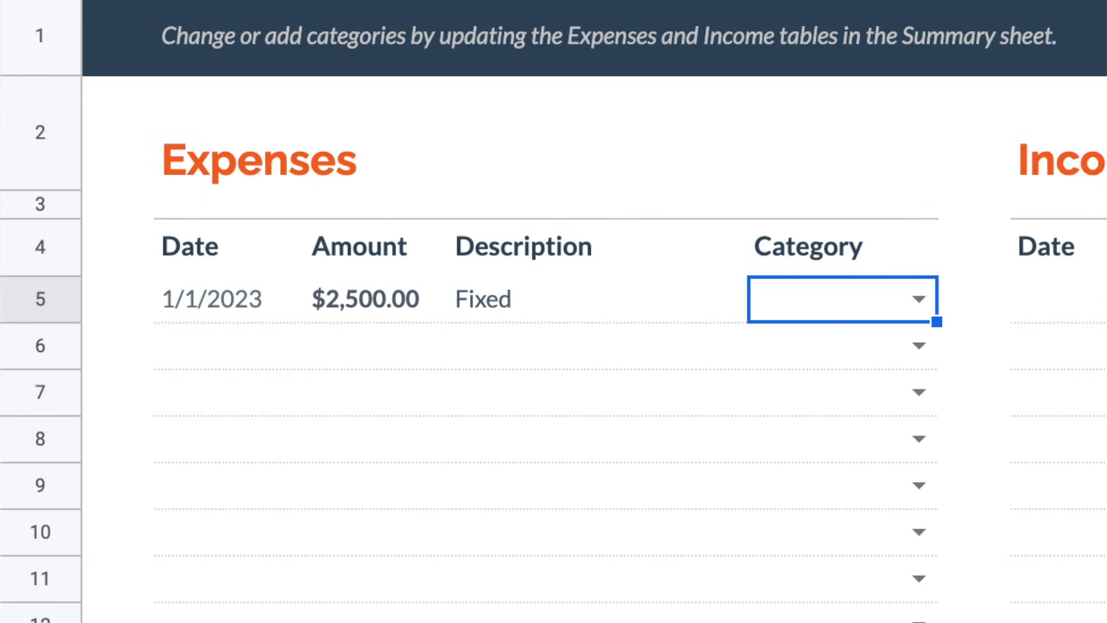
click(920, 297)
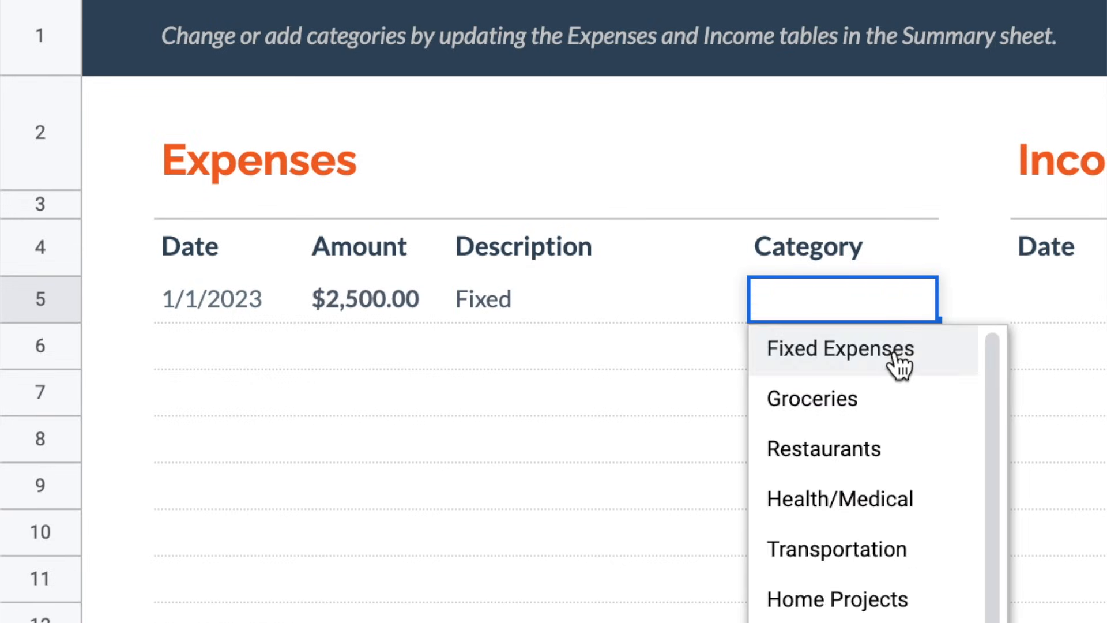
click(838, 348)
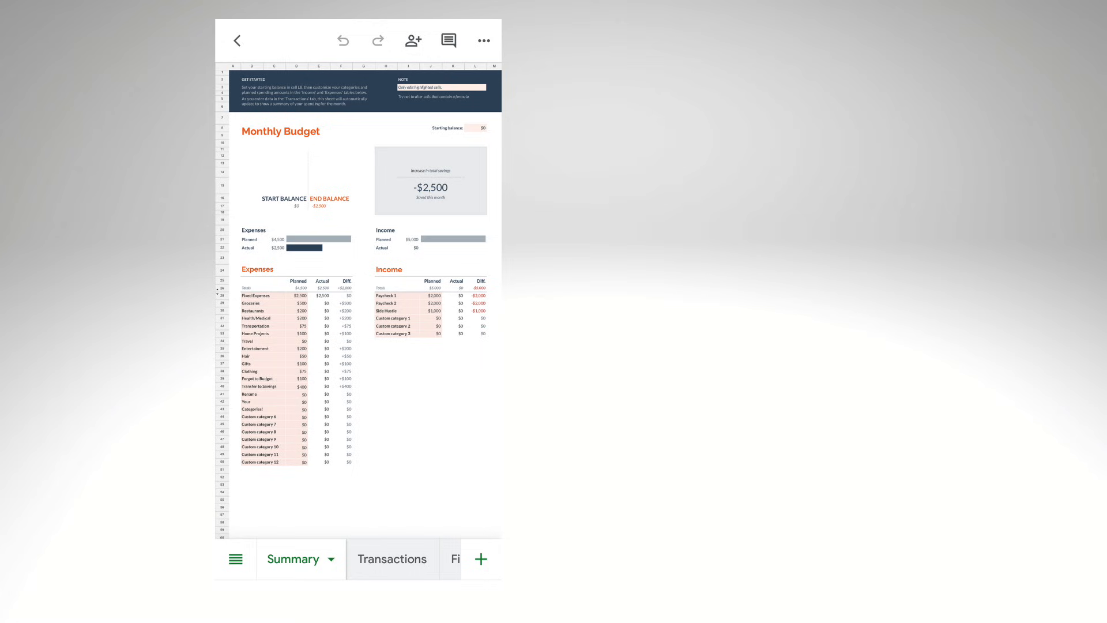
Log a 1/1/2023 $100 Food transaction under Groceries, raising actual expenses to $2,600.
click(393, 559)
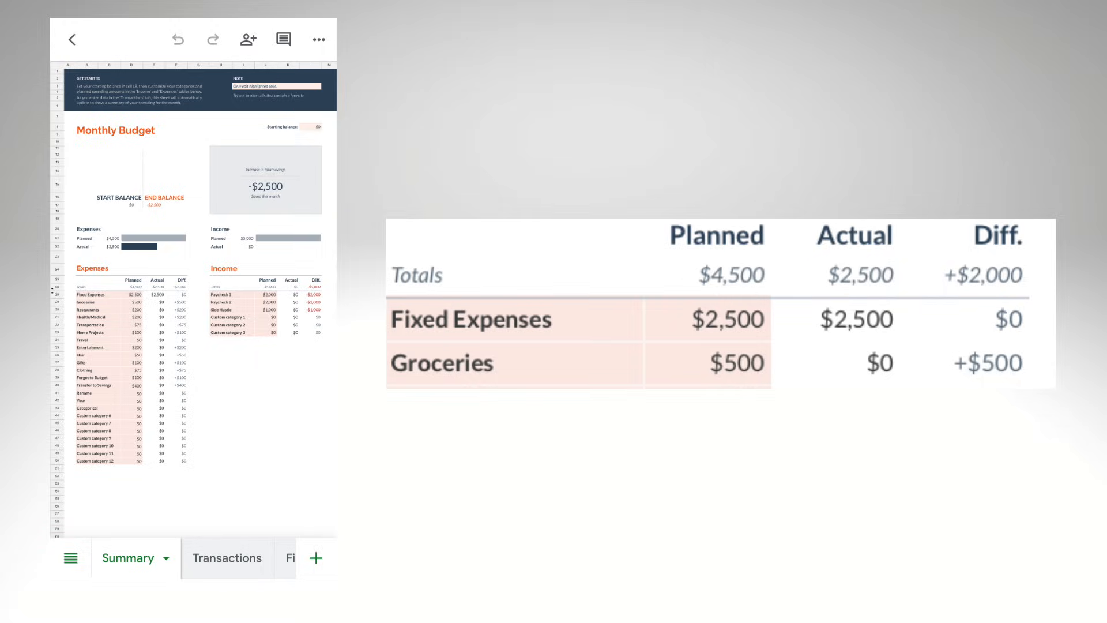
click(226, 557)
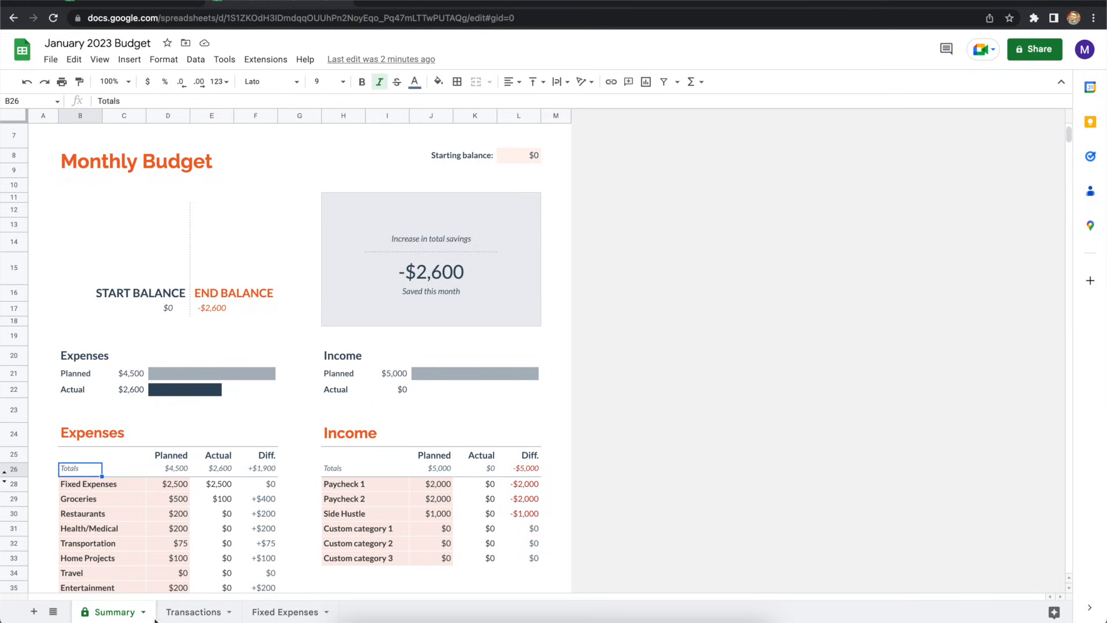
Bring up the sharing settings for January 2023 Budget from the Transactions sheet.
click(194, 612)
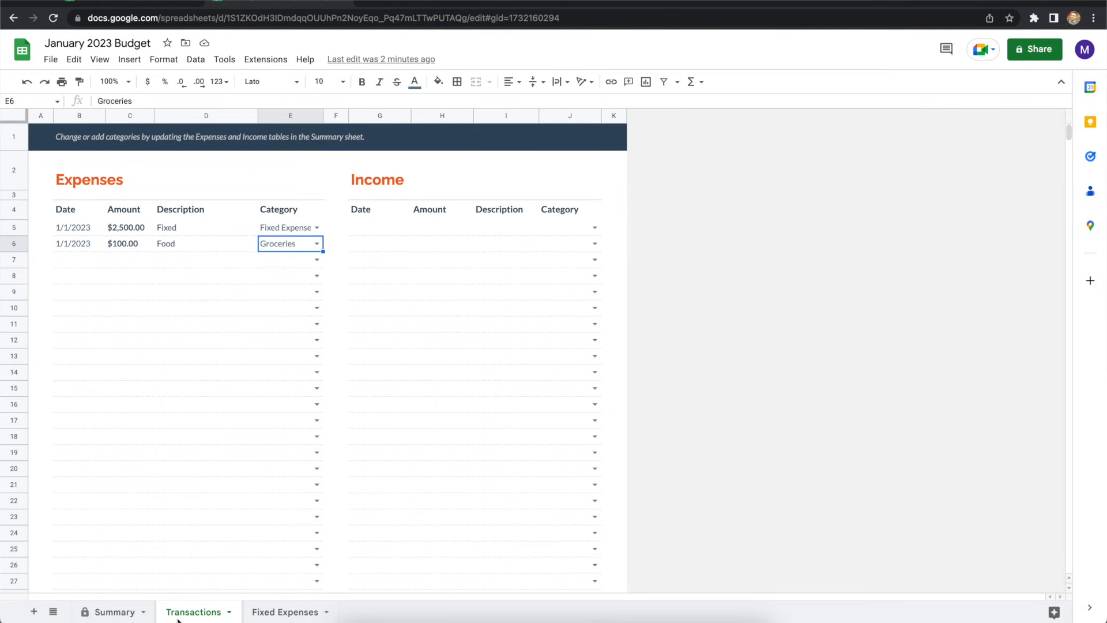
mouse_move(757, 235)
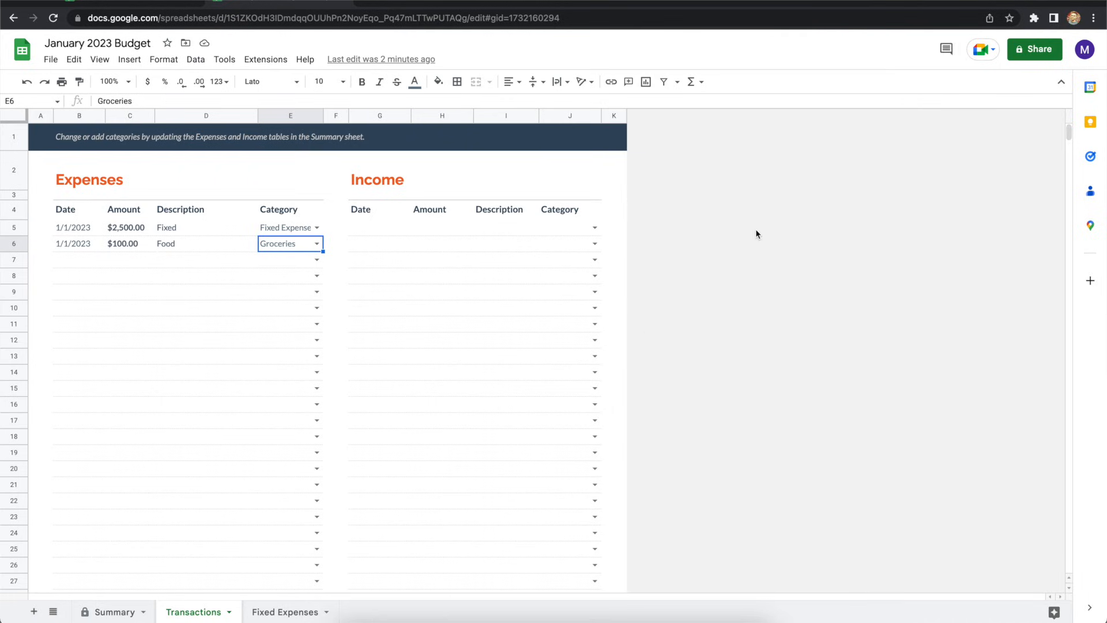
mouse_move(1036, 50)
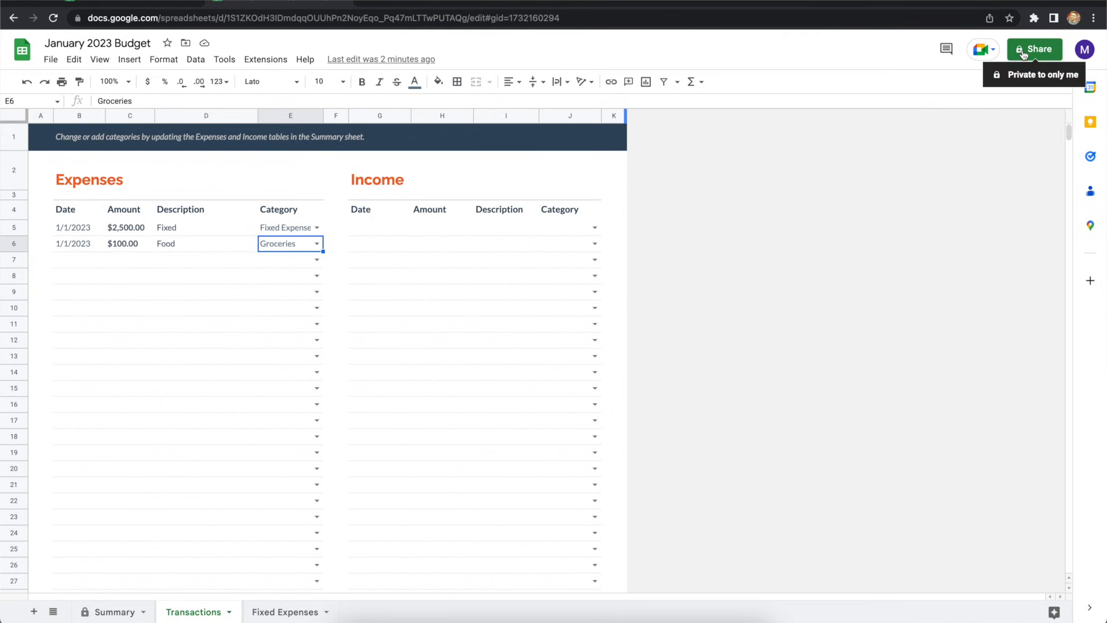
click(1035, 49)
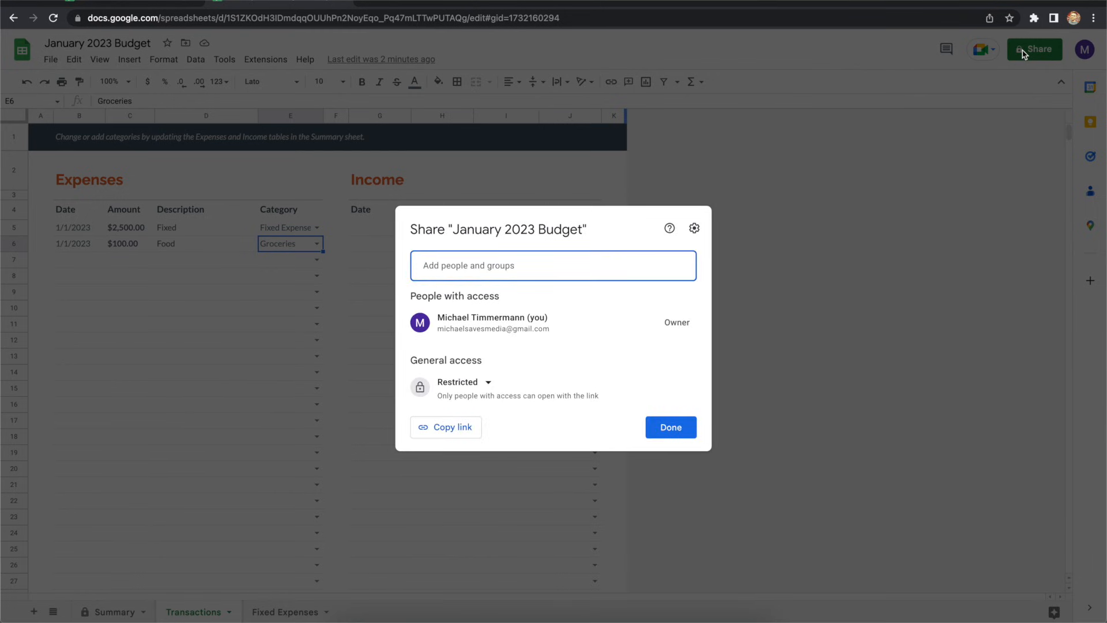